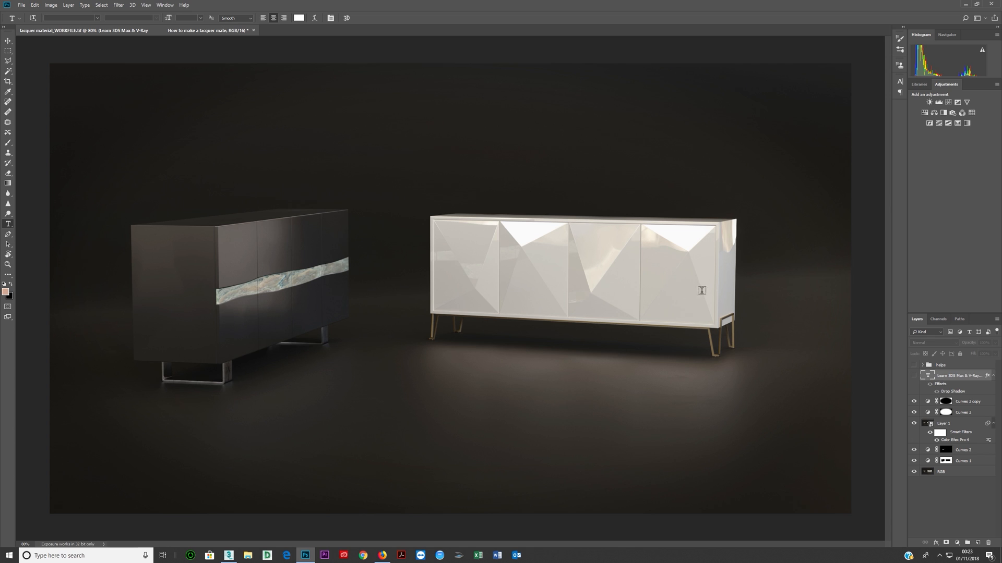
{"action": "mouse_move", "coordinate": [787, 404]}
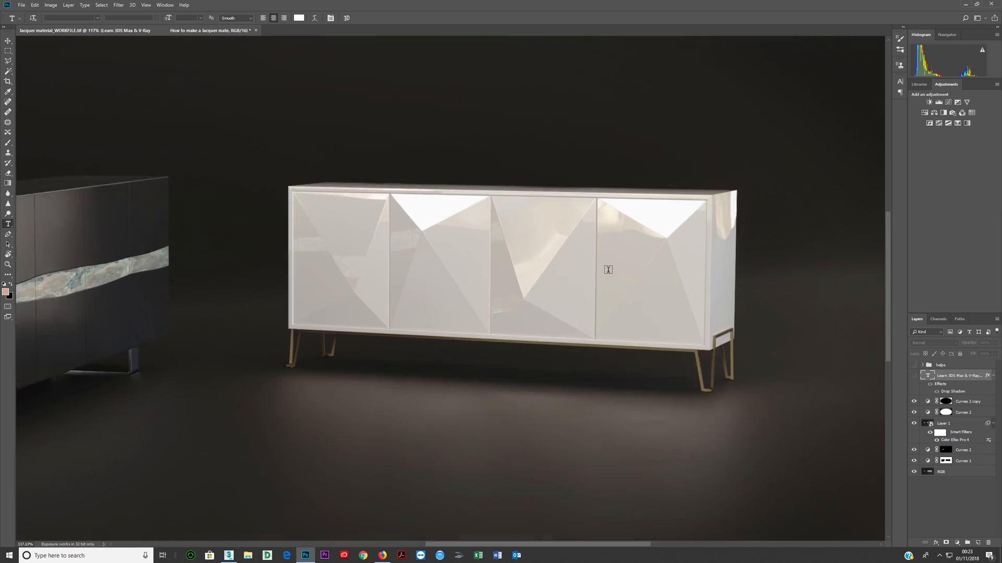
Assign a fresh VRayMtl to the selected faceted sideboard, replacing its marble material.
{"action": "left_click", "coordinate": [228, 555]}
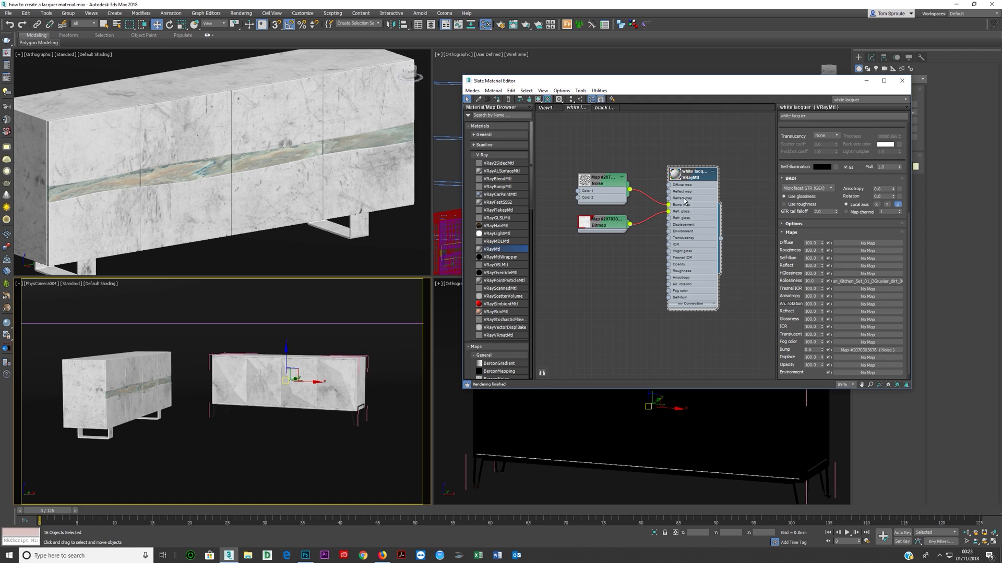
{"action": "mouse_move", "coordinate": [701, 196]}
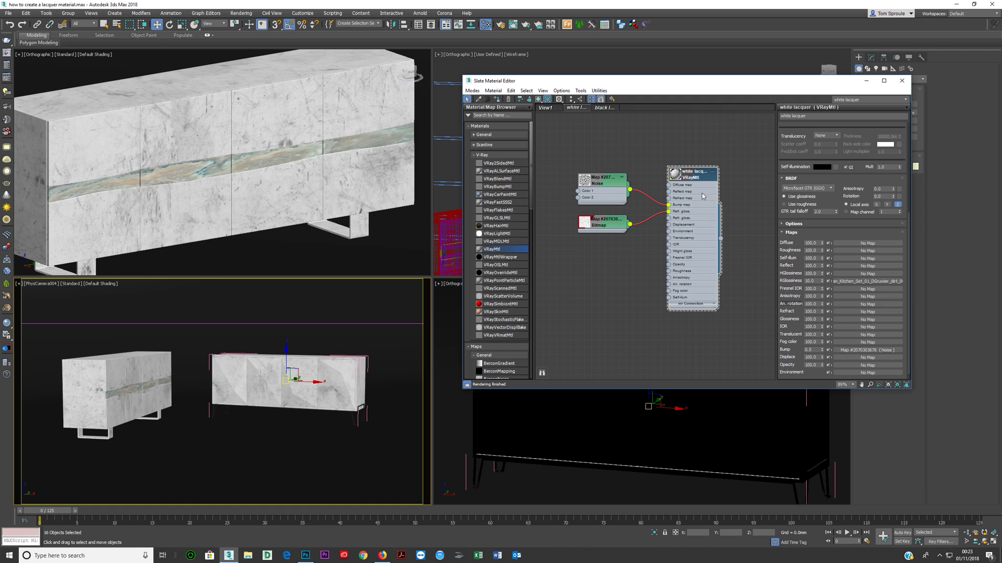
{"action": "mouse_move", "coordinate": [612, 100]}
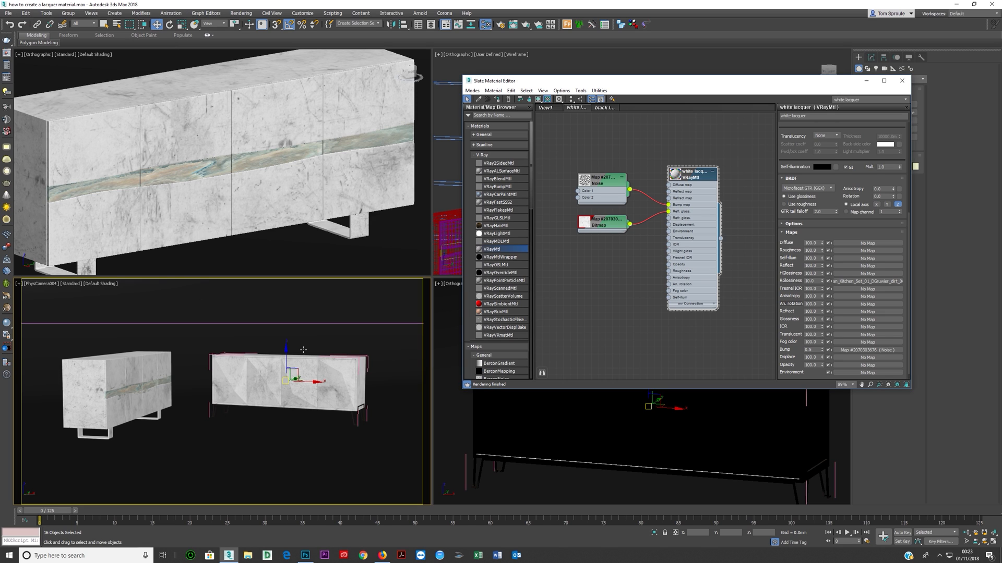
{"action": "mouse_move", "coordinate": [227, 352]}
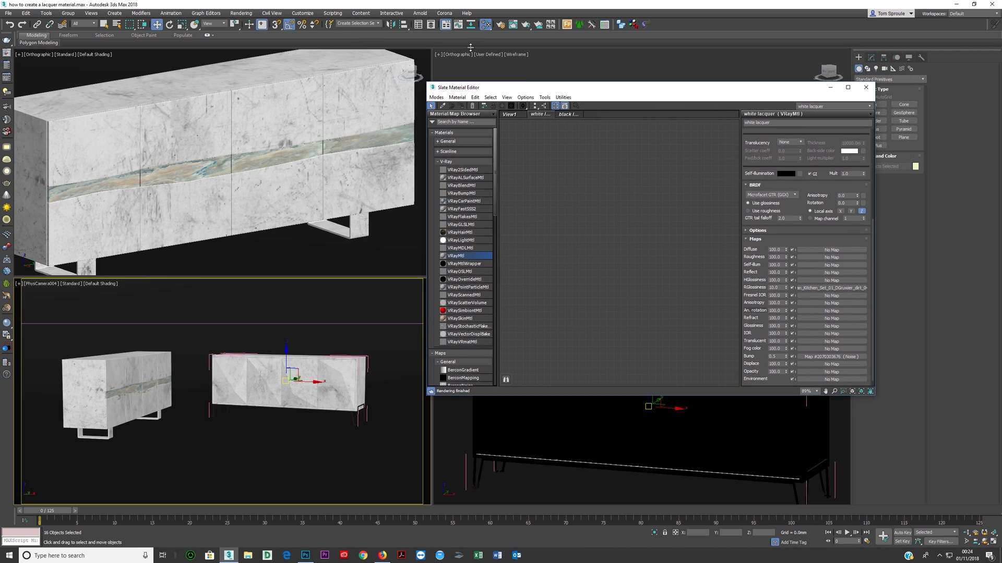
{"action": "mouse_move", "coordinate": [466, 258]}
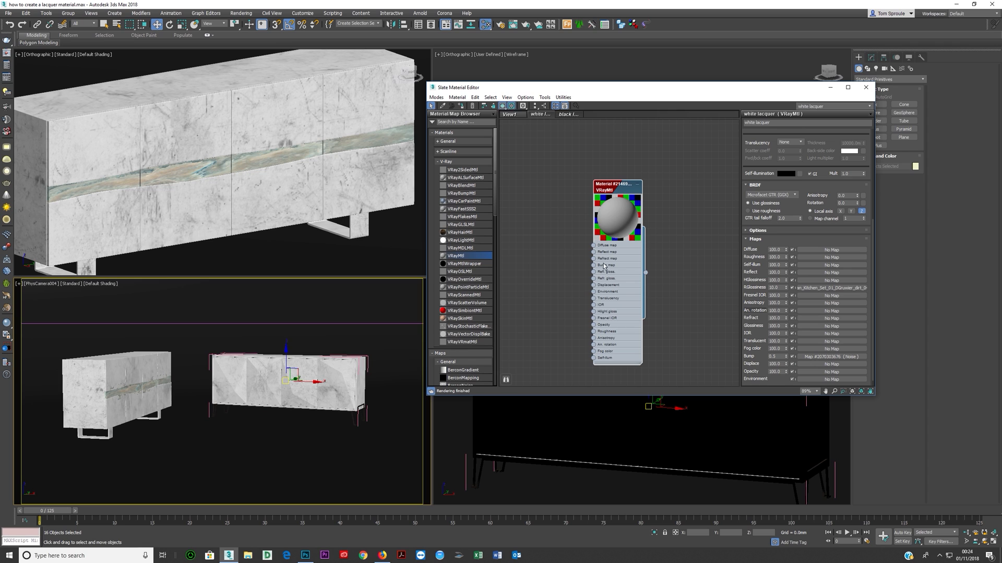
{"action": "mouse_move", "coordinate": [599, 223]}
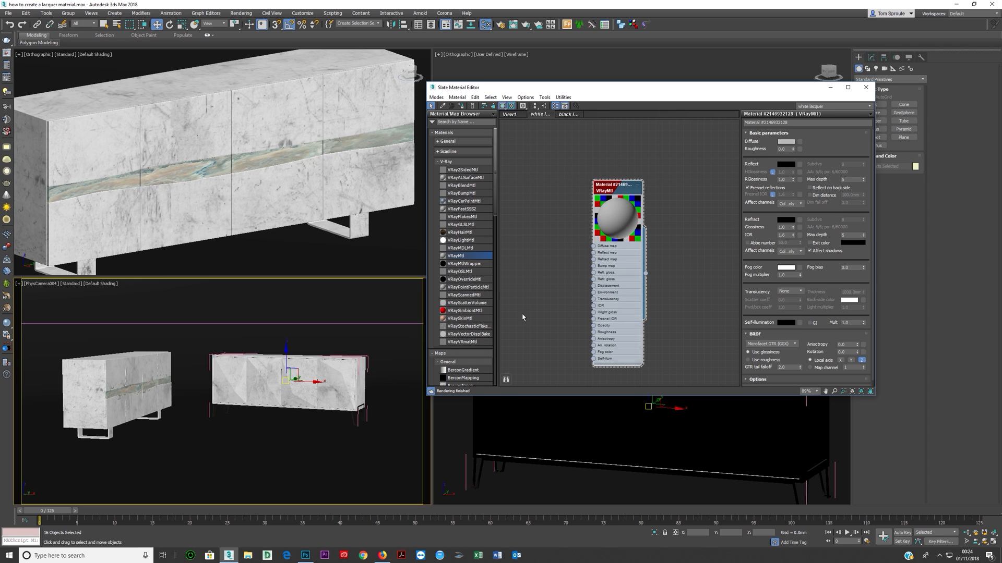
{"action": "mouse_move", "coordinate": [463, 106]}
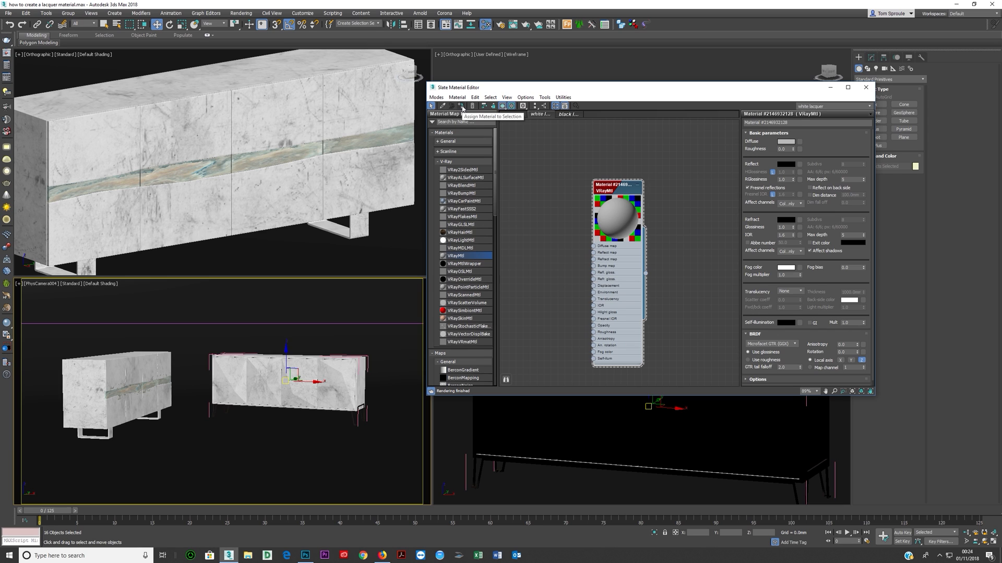
{"action": "left_click", "coordinate": [471, 106]}
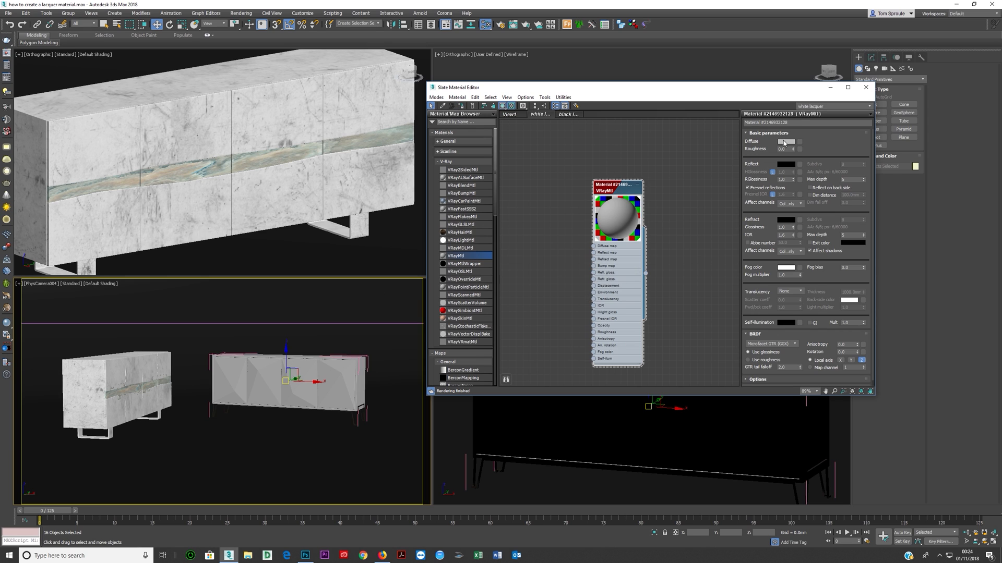
Set the material's Diffuse colour to pure white (Value 255) and the Reflect colour to white.
{"action": "left_click", "coordinate": [785, 141]}
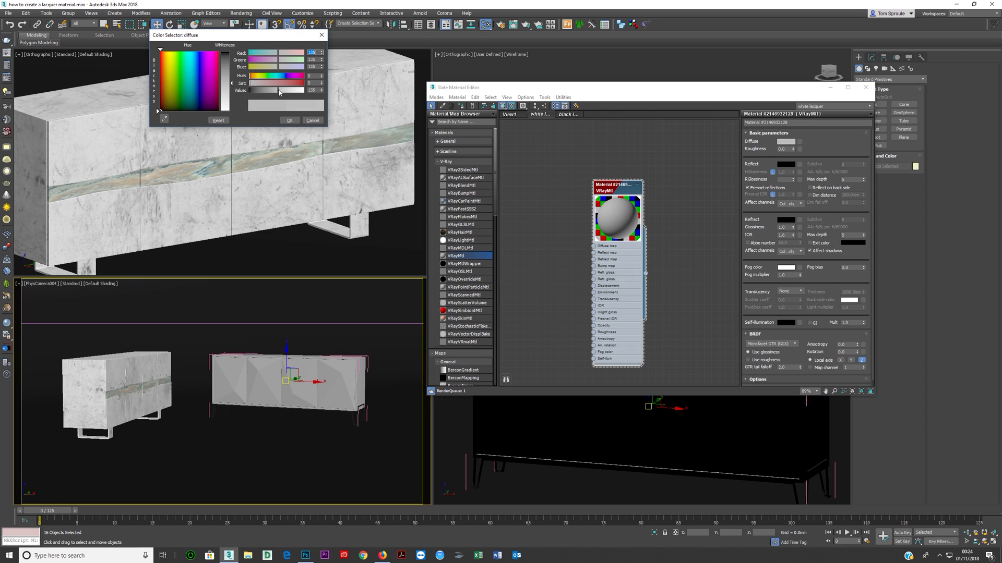
{"action": "left_click_drag", "start_coordinate": [249, 89], "coordinate": [297, 89]}
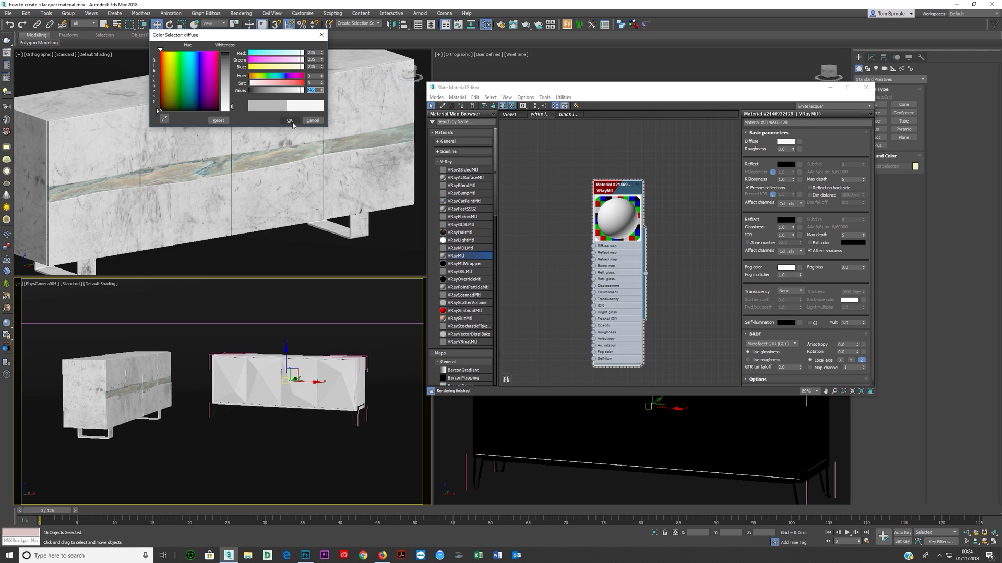
{"action": "left_click", "coordinate": [289, 121]}
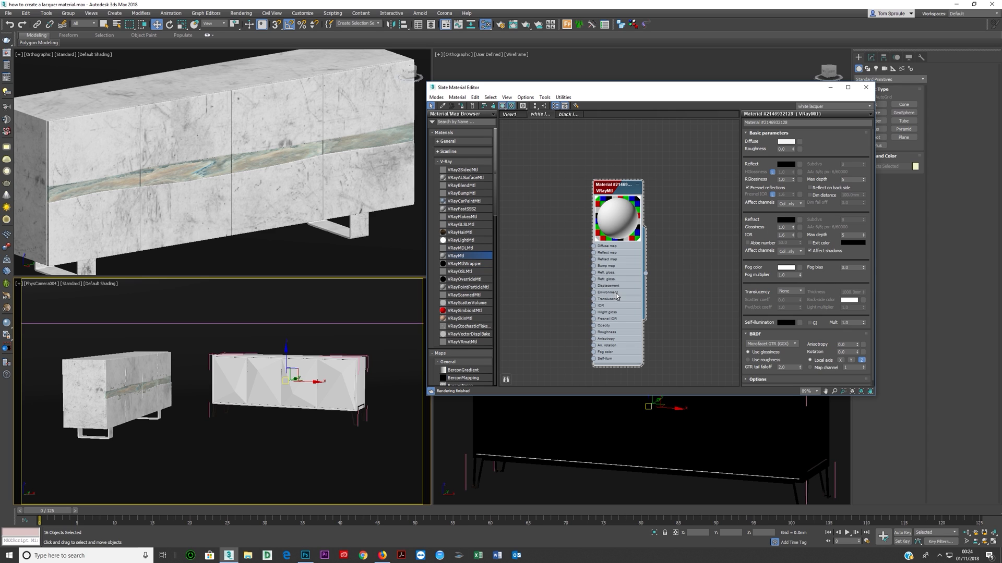
{"action": "left_click", "coordinate": [787, 164]}
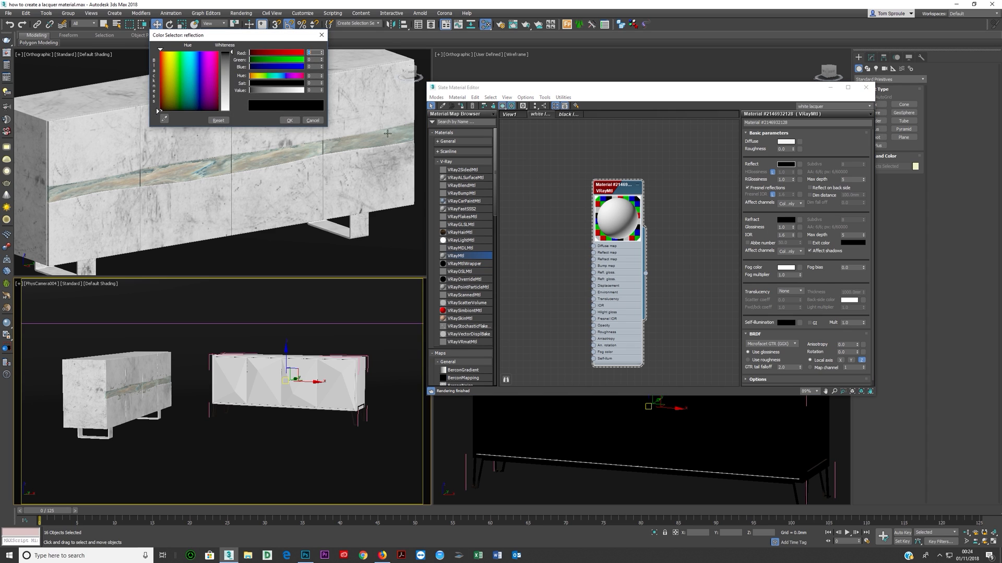
{"action": "left_click", "coordinate": [289, 121]}
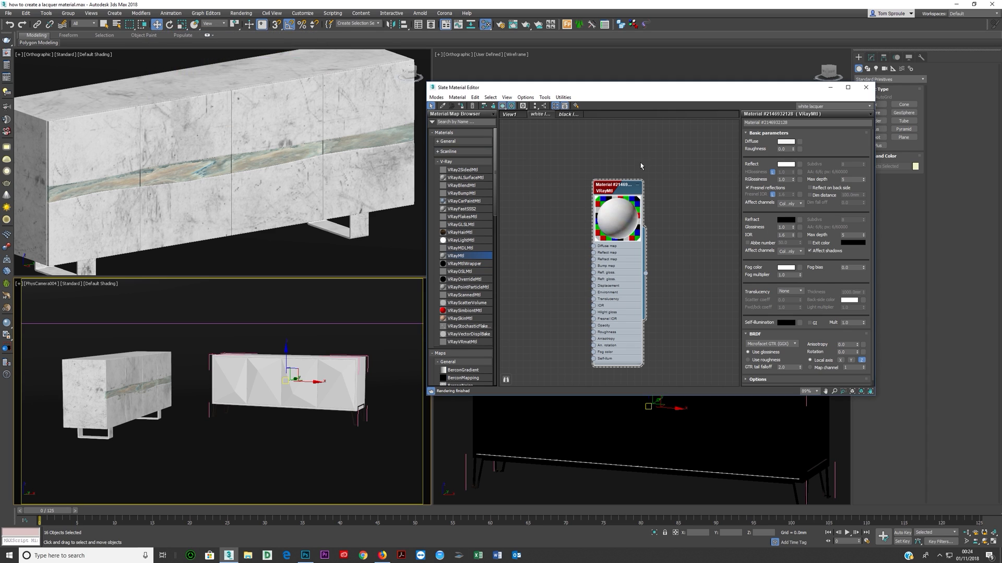
{"action": "mouse_move", "coordinate": [678, 168]}
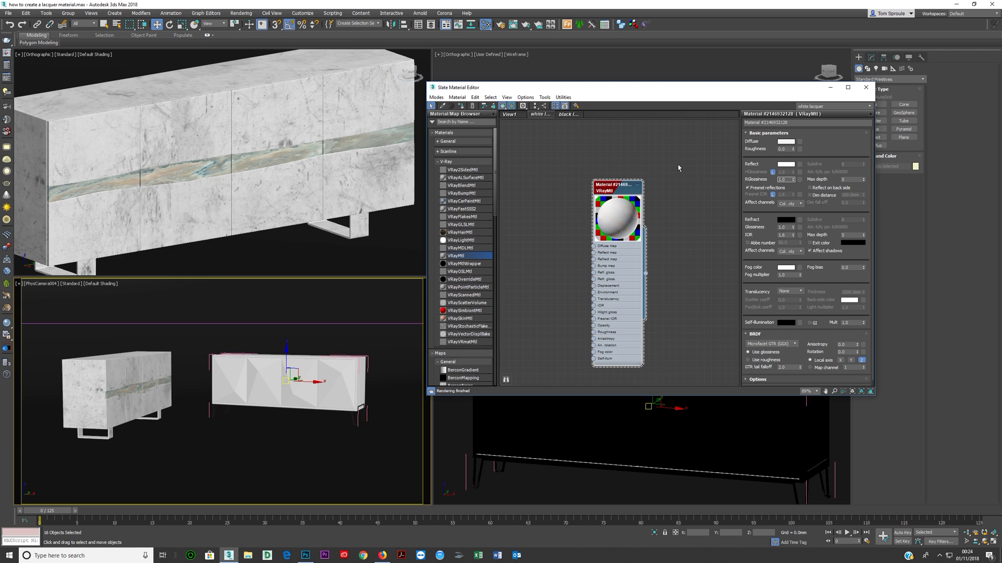
{"action": "mouse_move", "coordinate": [605, 258]}
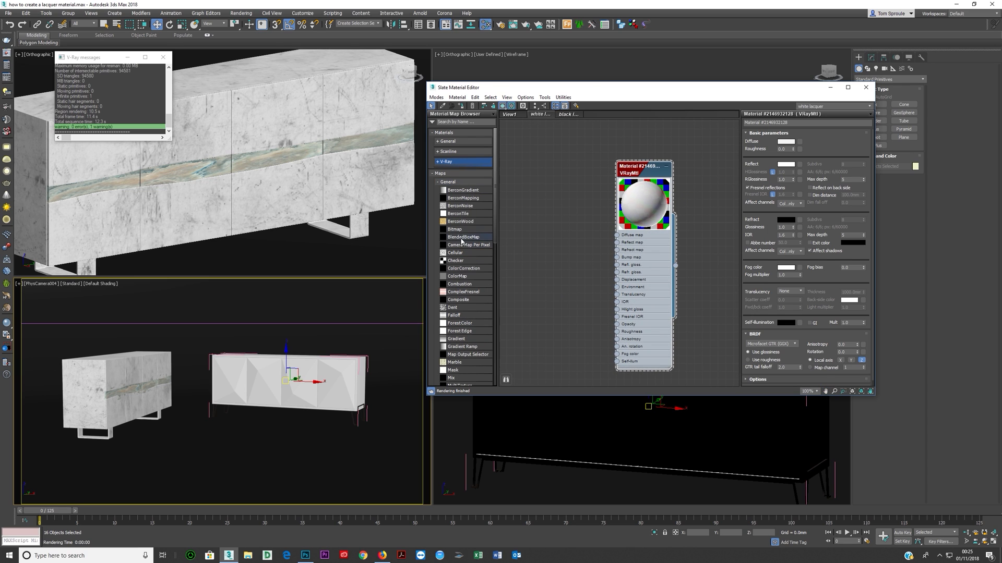
{"action": "mouse_move", "coordinate": [462, 300]}
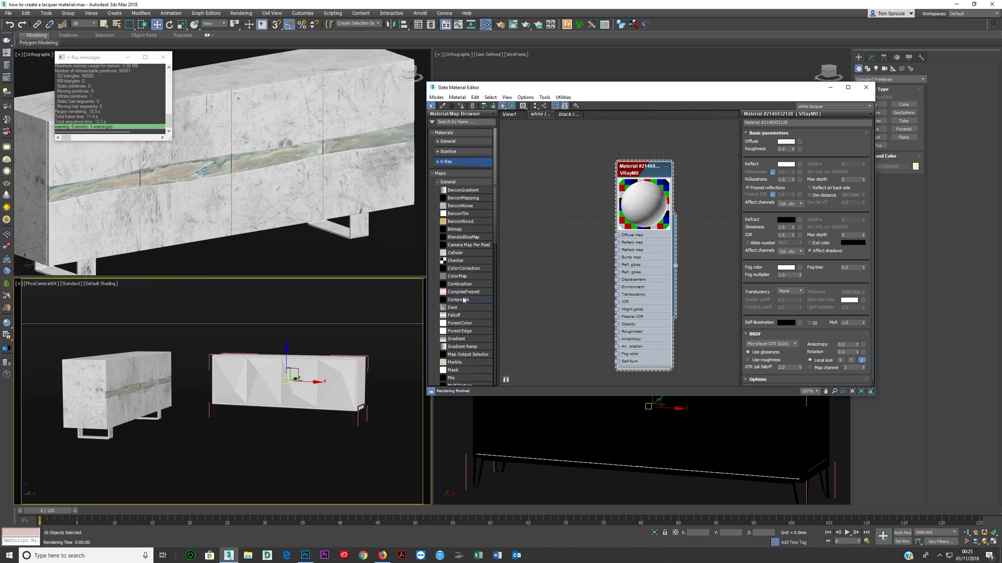
Add a Noise map from Maps > General to the diffuse slot and edit its Noise Parameters.
{"action": "left_click", "coordinate": [440, 181]}
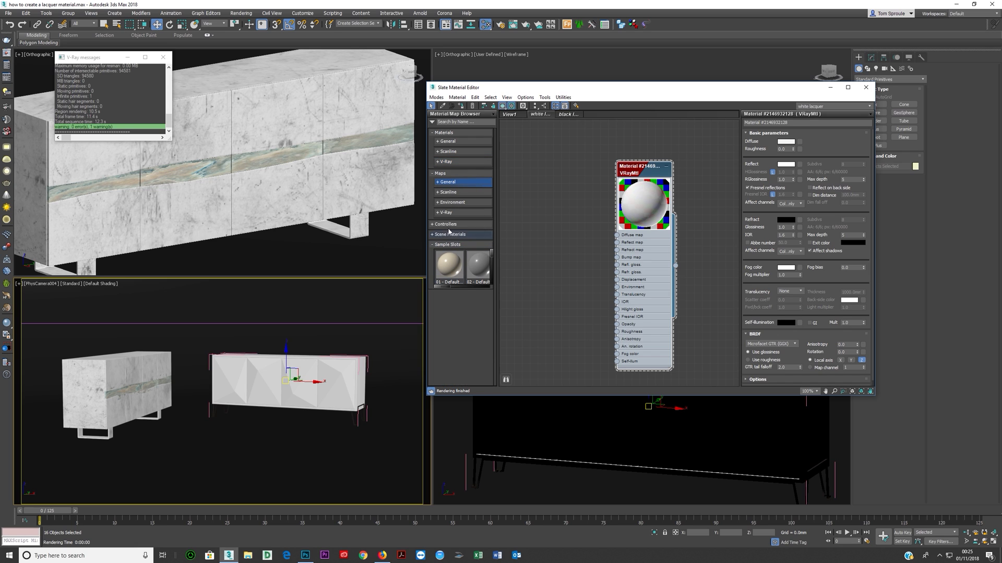
{"action": "left_click", "coordinate": [446, 181]}
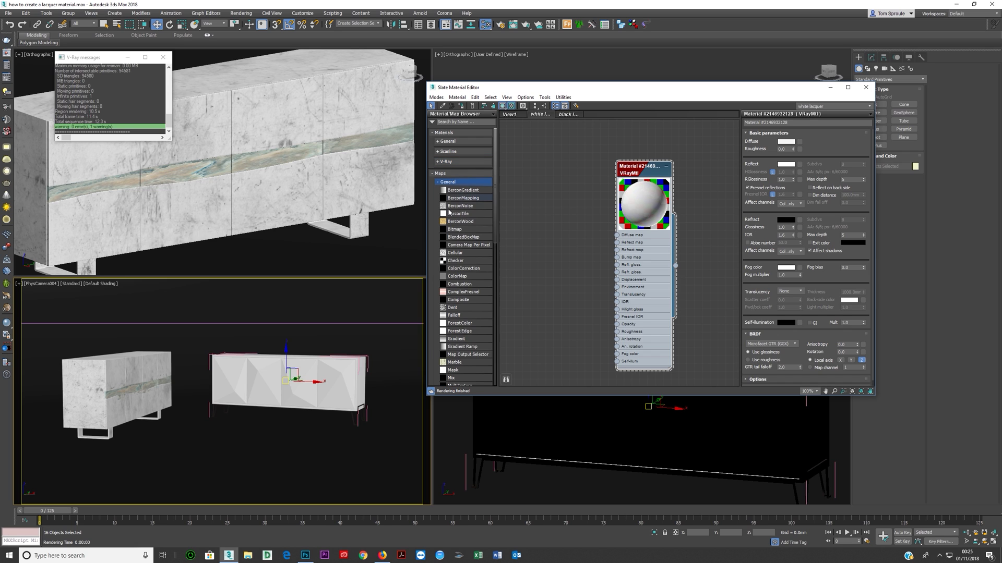
{"action": "scroll", "scroll_direction": "down", "scroll_amount": 3}
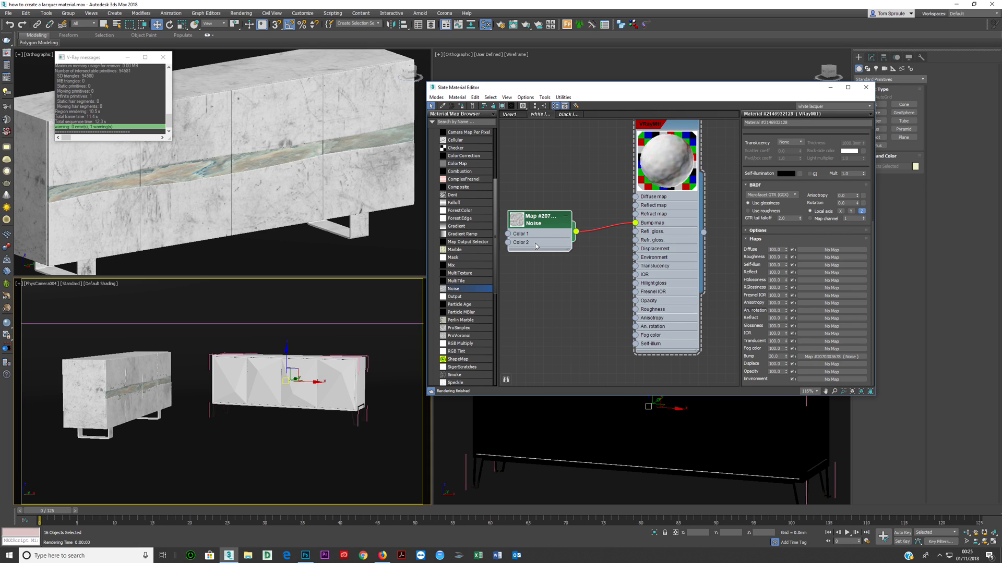
{"action": "double_click", "coordinate": [539, 220]}
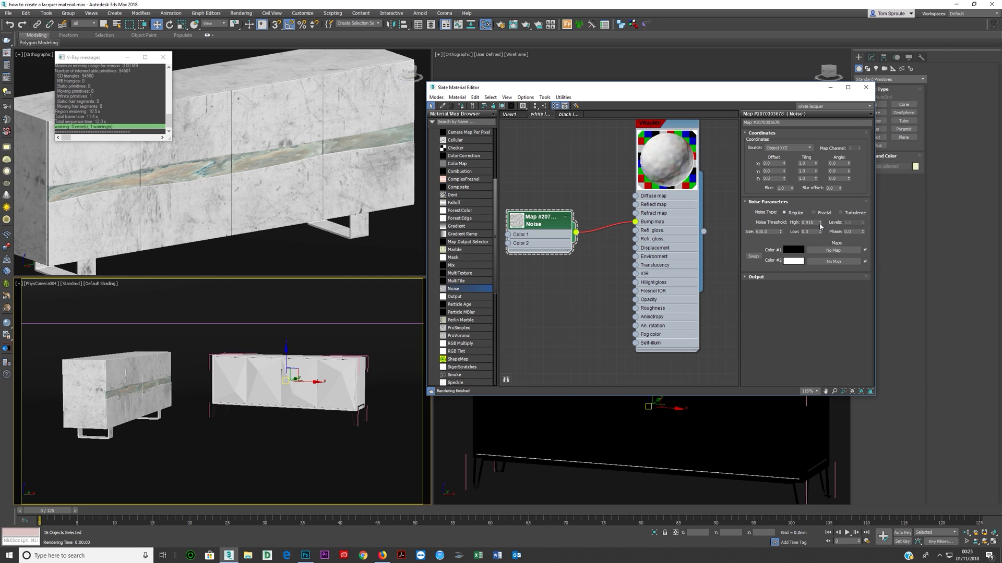
{"action": "triple_click", "coordinate": [807, 223]}
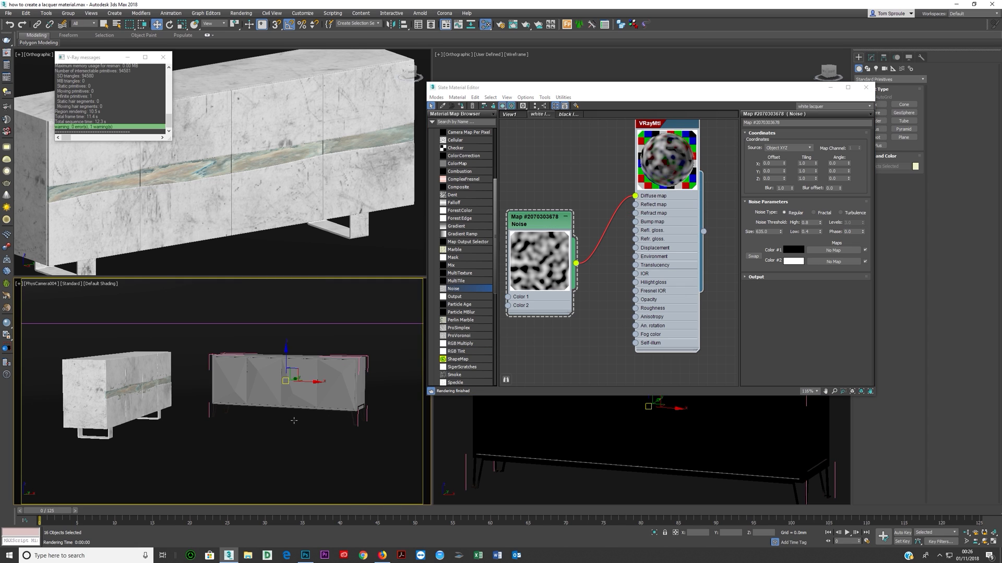
{"action": "mouse_move", "coordinate": [295, 420]}
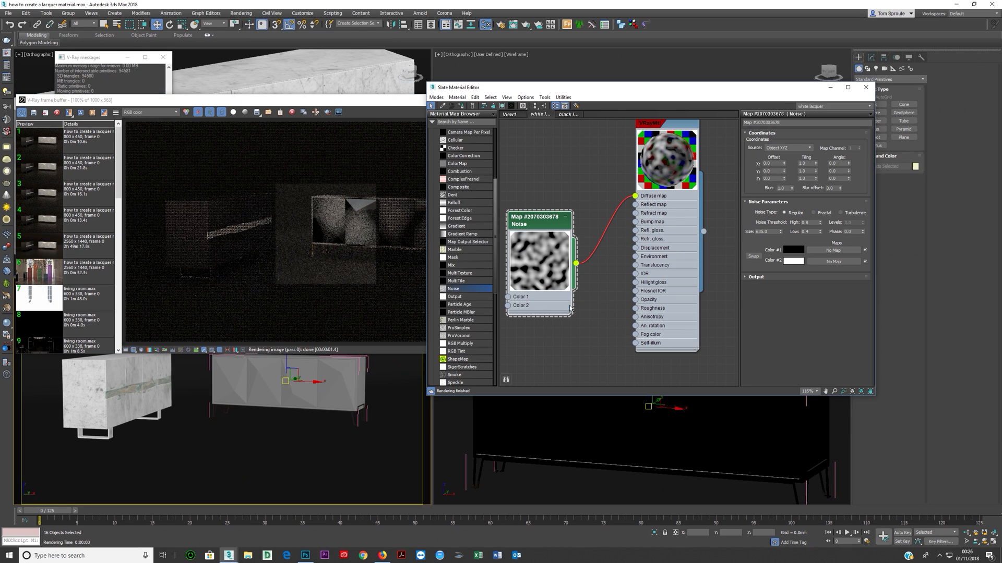
Enlarge the noise size and keep the Noise map's Coordinates Source on Object XYZ.
{"action": "triple_click", "coordinate": [767, 232]}
{"action": "type", "text": "300"}
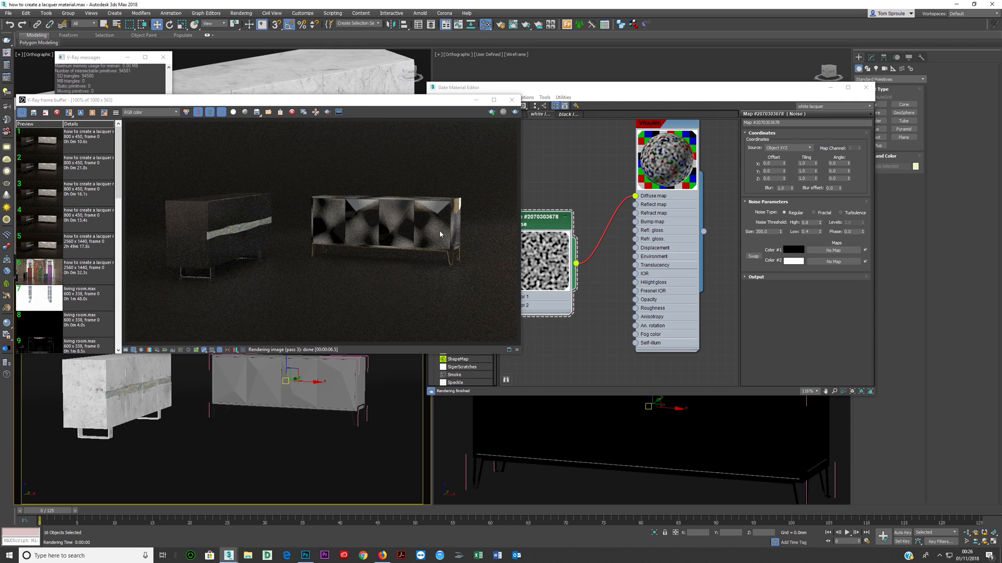
{"action": "mouse_move", "coordinate": [437, 222]}
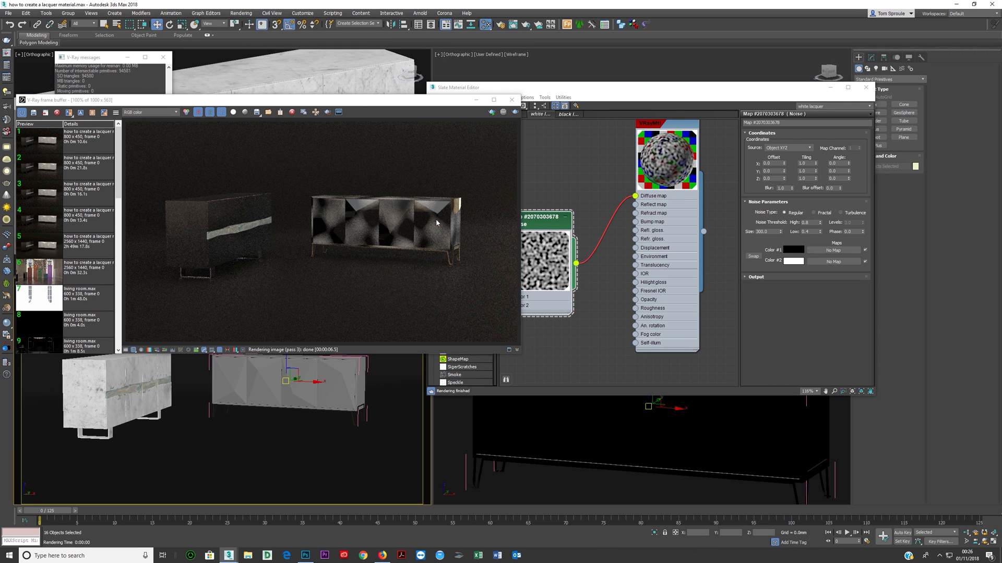
{"action": "mouse_move", "coordinate": [323, 251]}
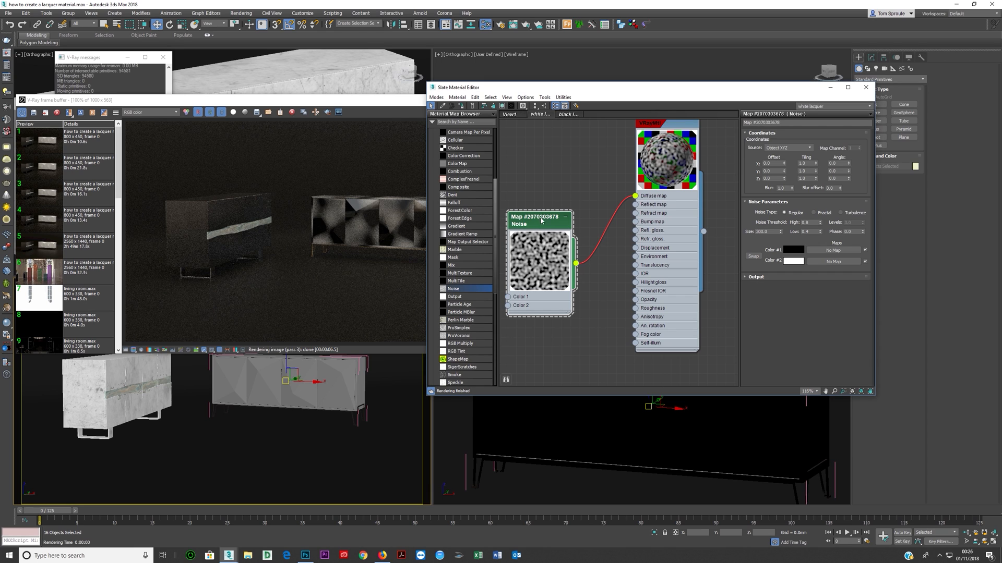
{"action": "left_click", "coordinate": [788, 147]}
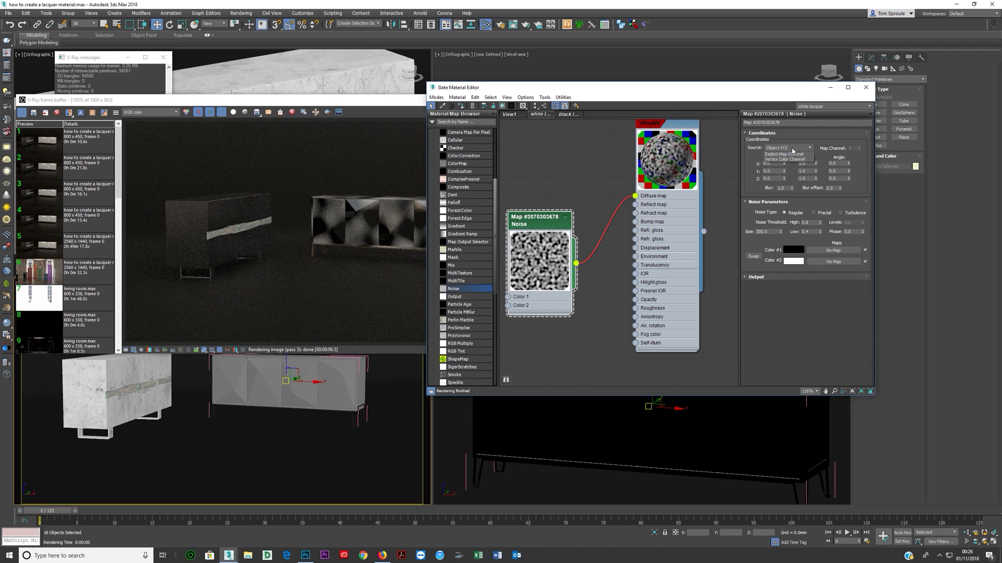
{"action": "left_click", "coordinate": [787, 147]}
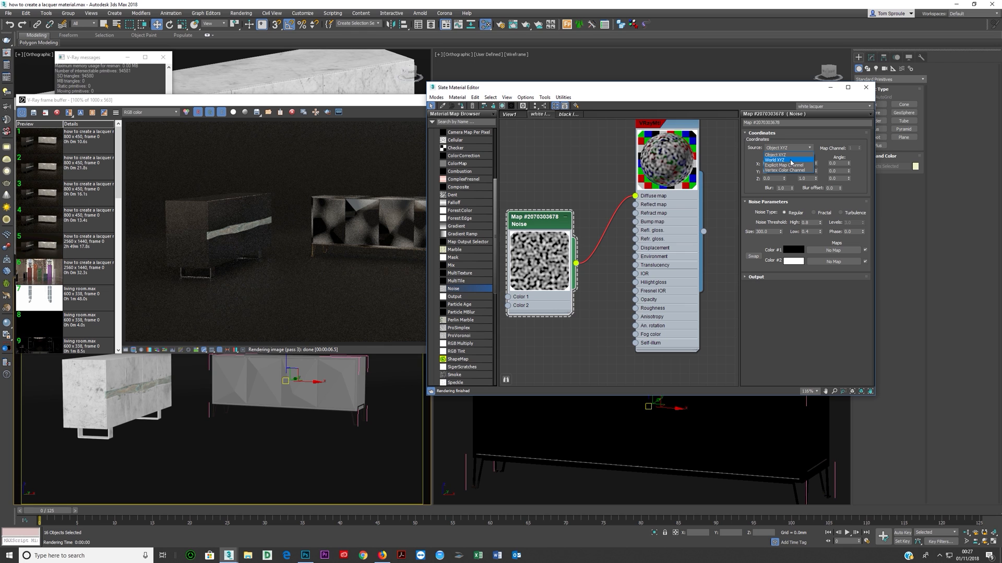
{"action": "left_click", "coordinate": [776, 159]}
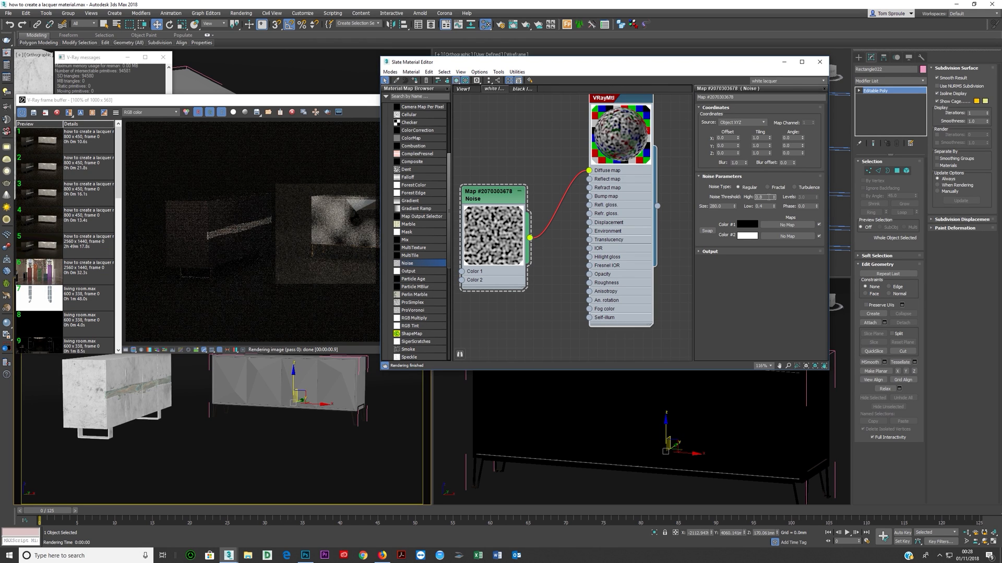
Adjust the noise threshold value for a subtler grey mottled pattern before re-rendering.
{"action": "triple_click", "coordinate": [761, 198]}
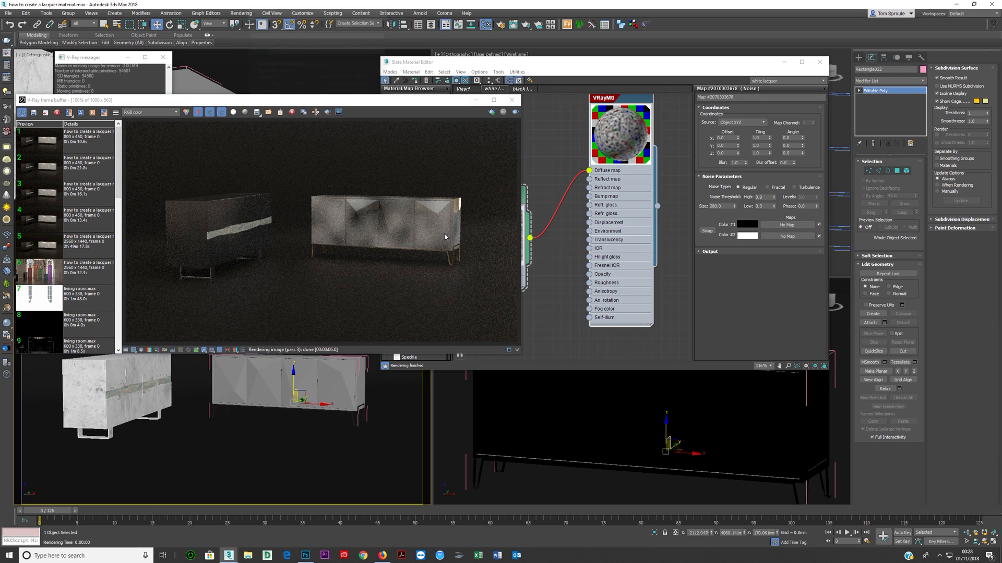
{"action": "mouse_move", "coordinate": [622, 229]}
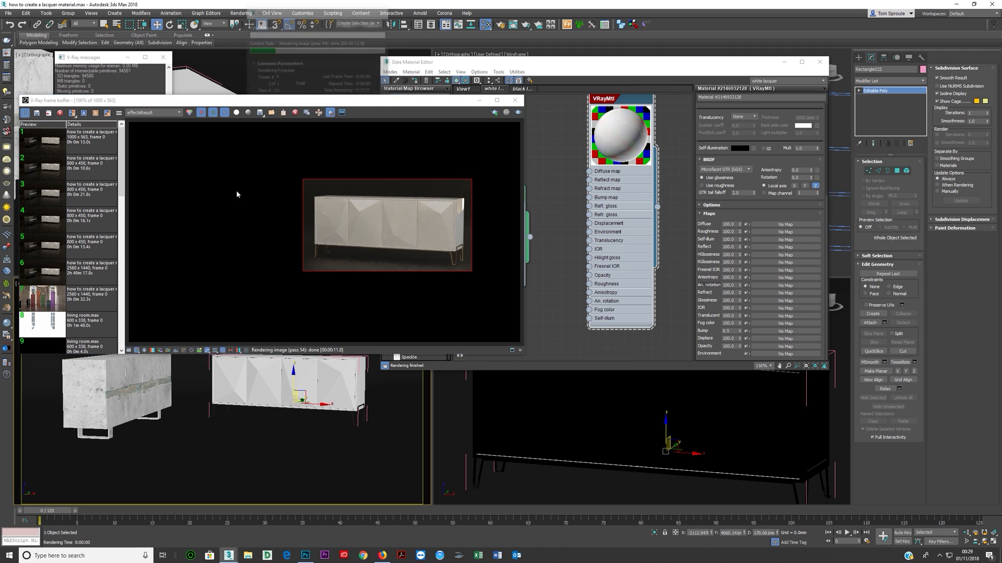
Show the RGB color channel in the V-Ray Frame Buffer and close Render Setup.
{"action": "left_click", "coordinate": [179, 113]}
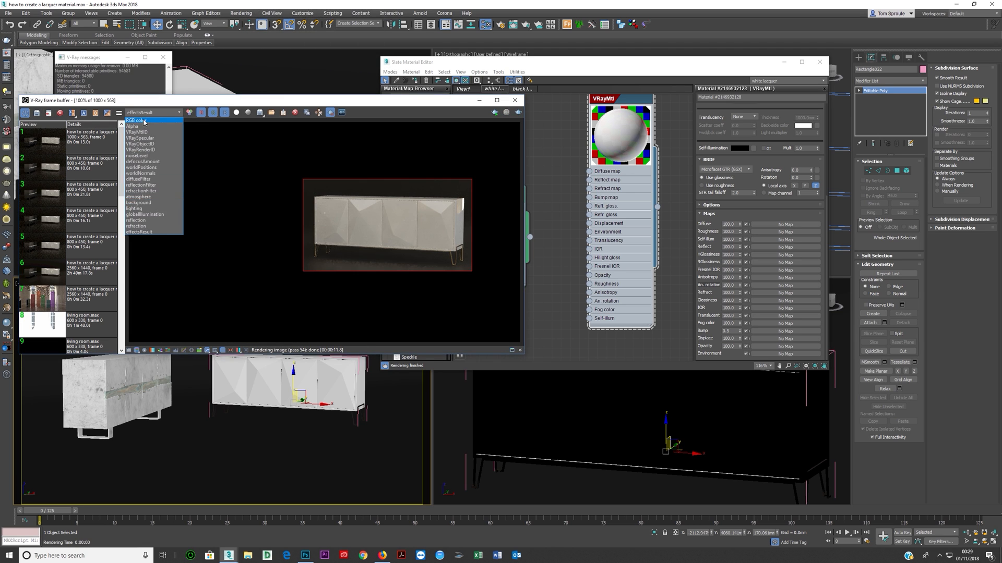
{"action": "left_click", "coordinate": [138, 121]}
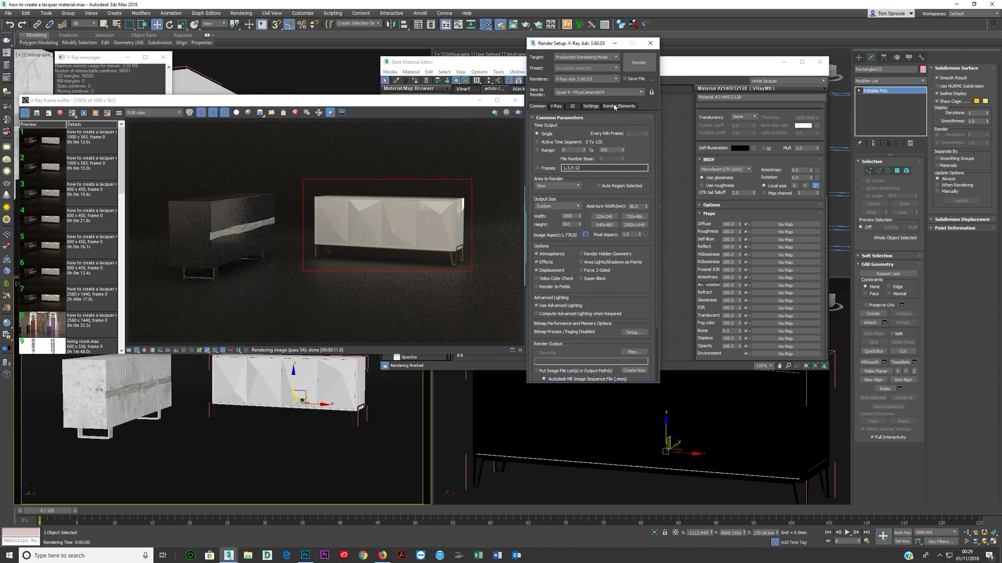
{"action": "left_click", "coordinate": [618, 107]}
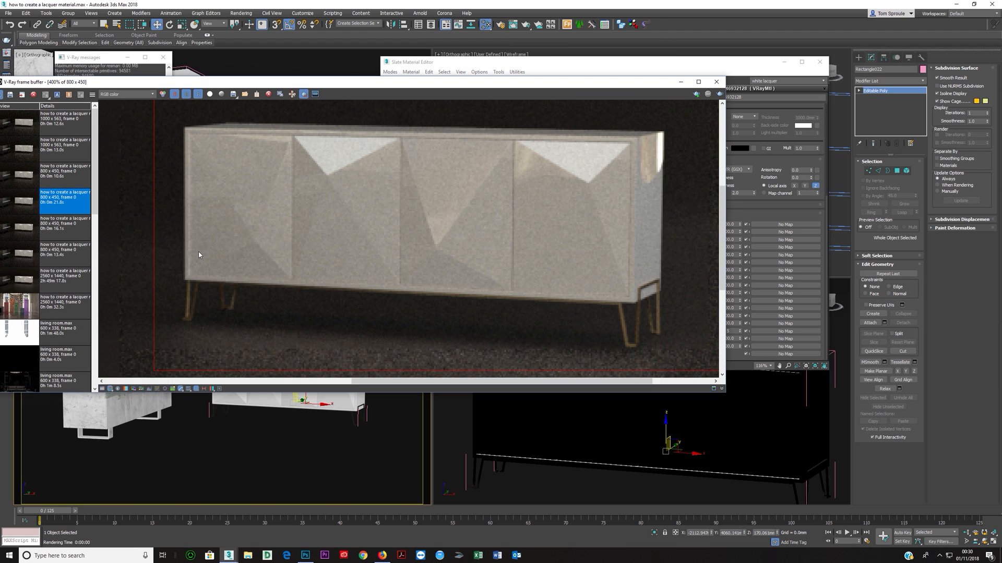
Flip through earlier history renders of the white sideboard to compare noise finishes.
{"action": "left_click", "coordinate": [64, 224]}
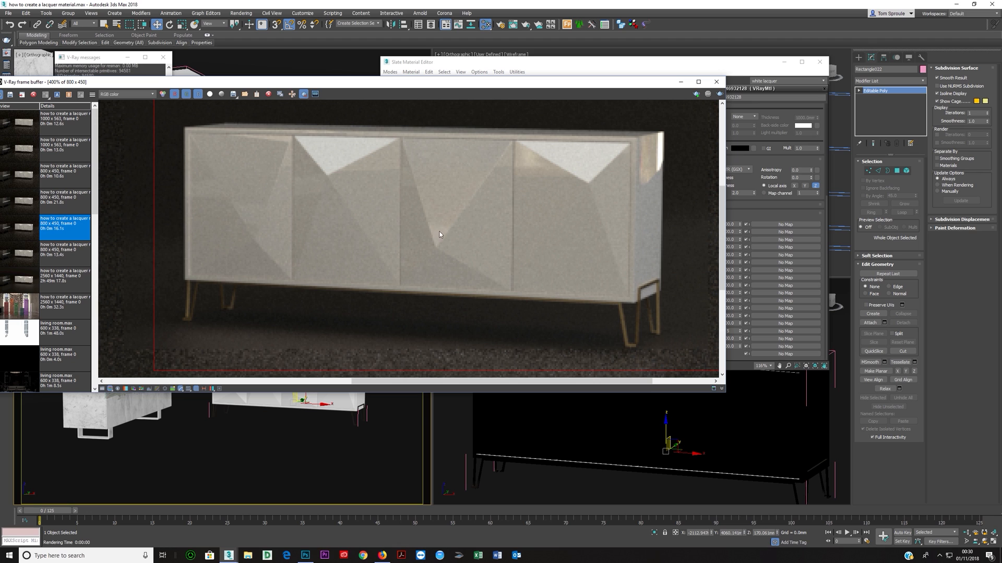
{"action": "mouse_move", "coordinate": [634, 153]}
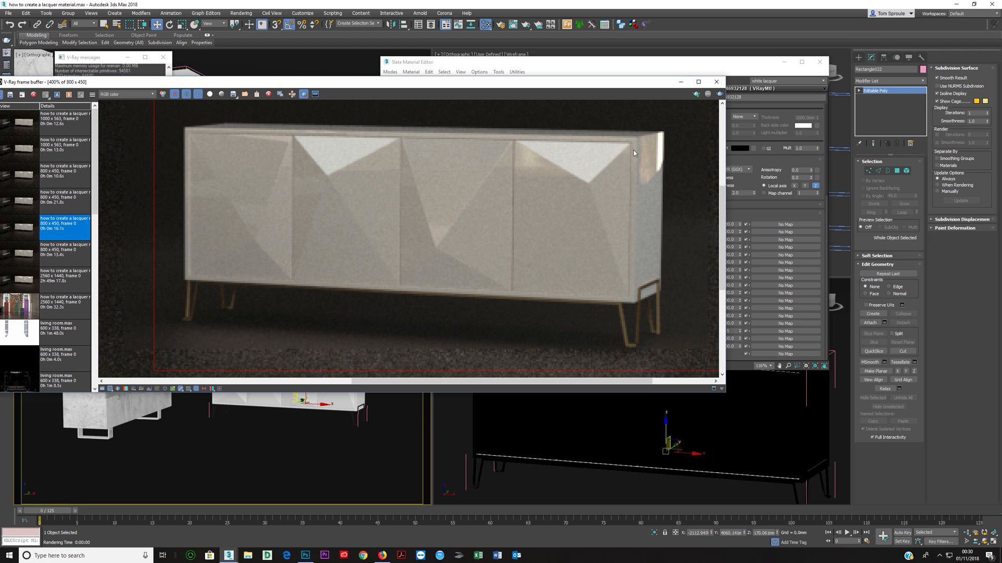
{"action": "left_click", "coordinate": [64, 198]}
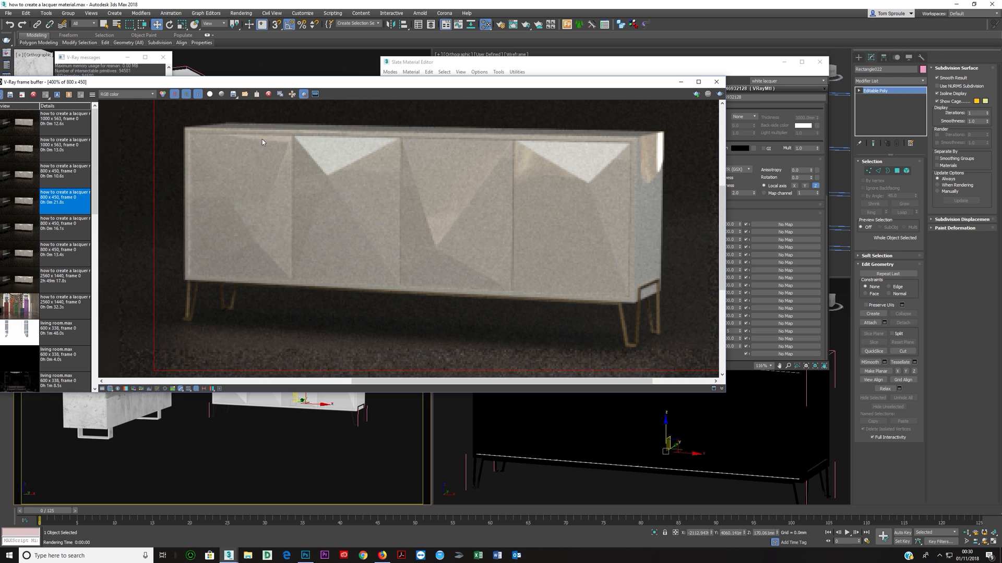
{"action": "left_click", "coordinate": [64, 223]}
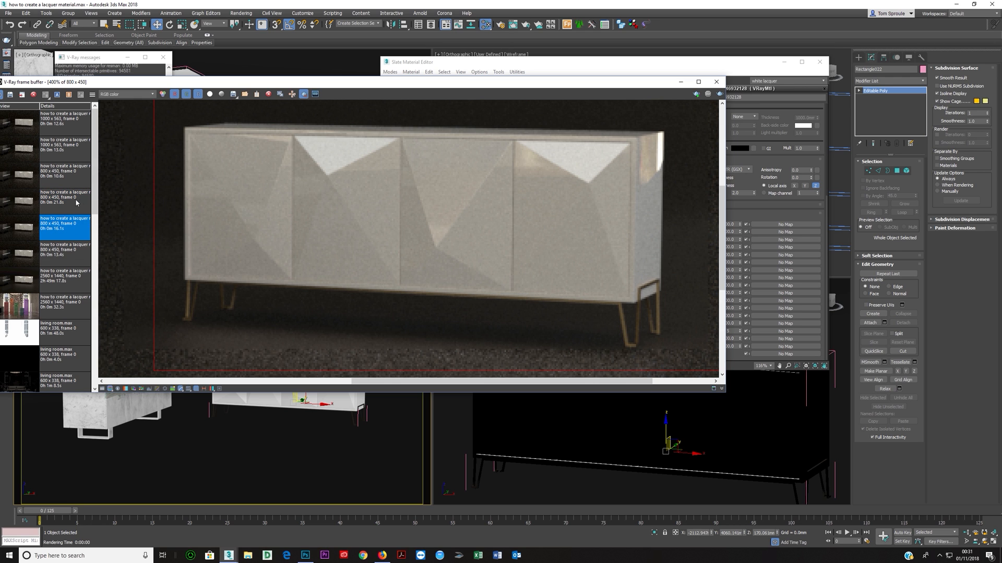
{"action": "mouse_move", "coordinate": [56, 209]}
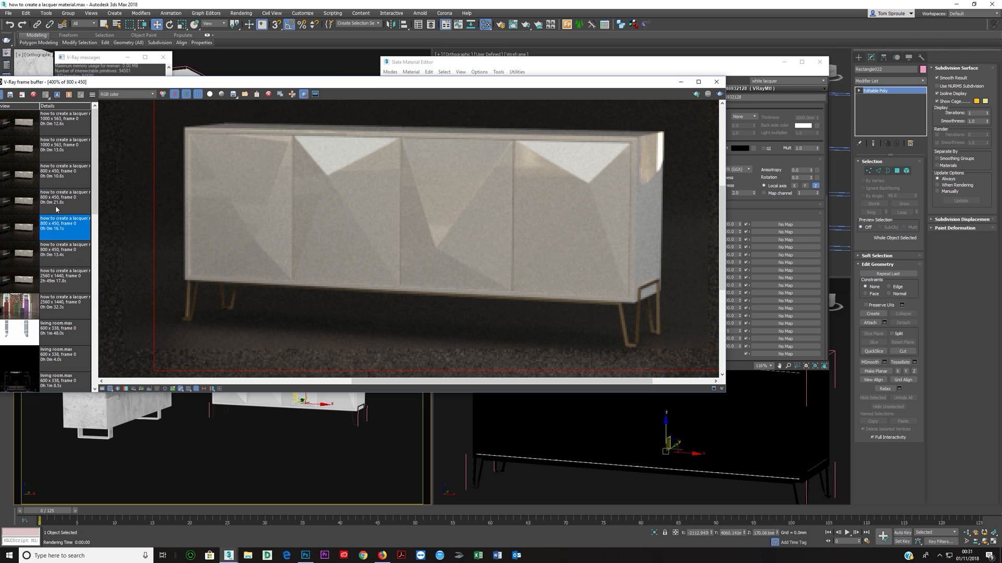
{"action": "left_click", "coordinate": [64, 201]}
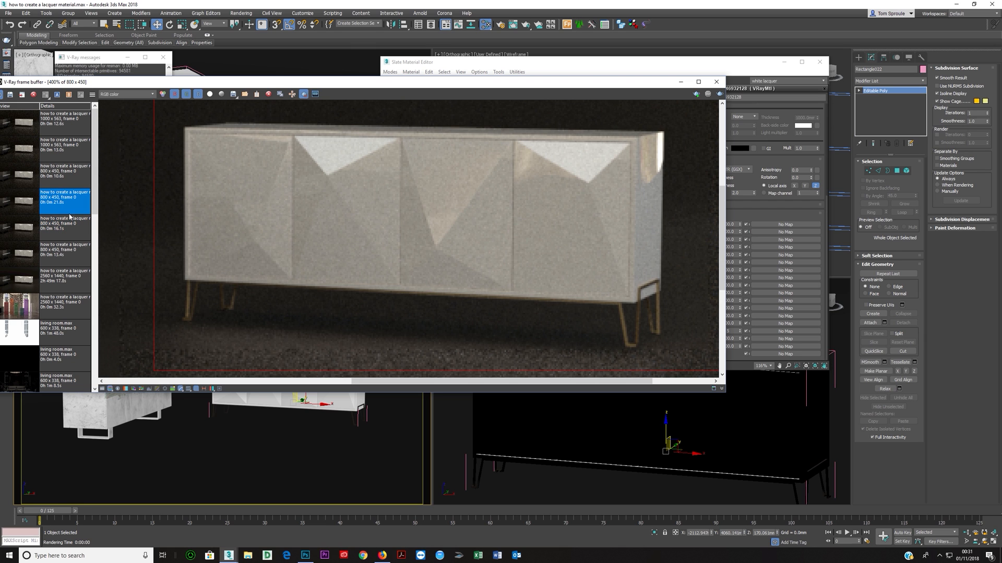
{"action": "scroll", "scroll_direction": "down", "scroll_amount": 3}
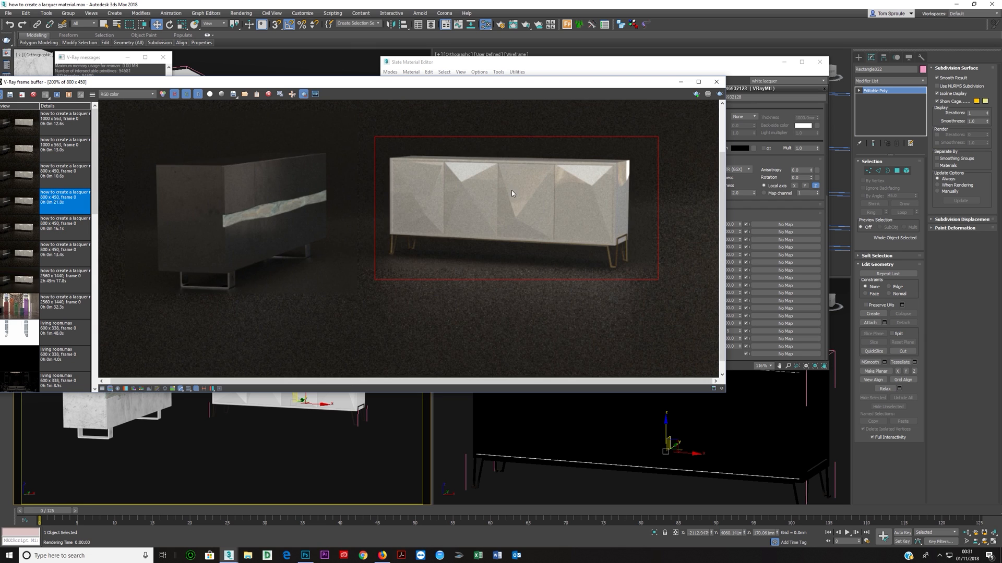
{"action": "mouse_move", "coordinate": [550, 190]}
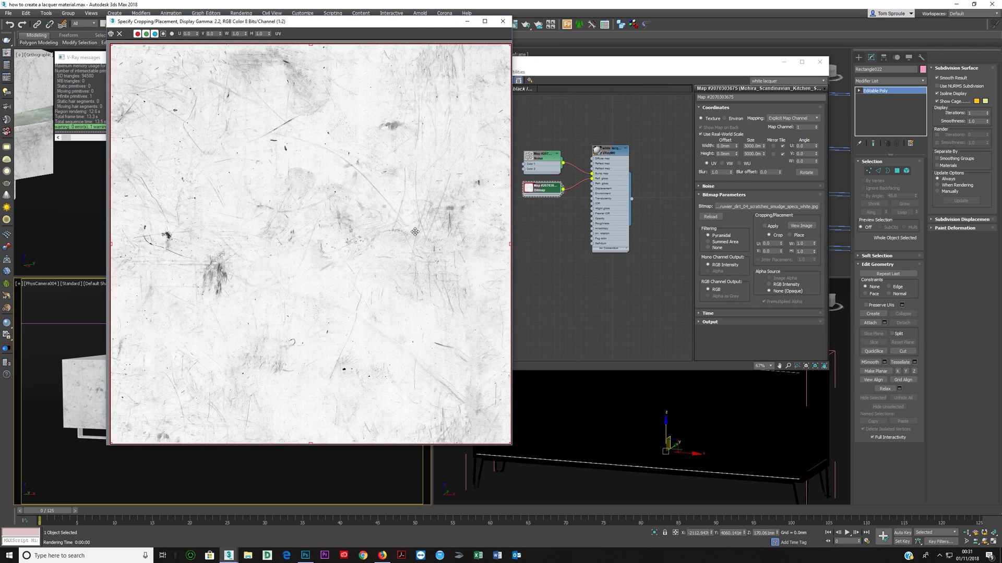
{"action": "mouse_move", "coordinate": [337, 138]}
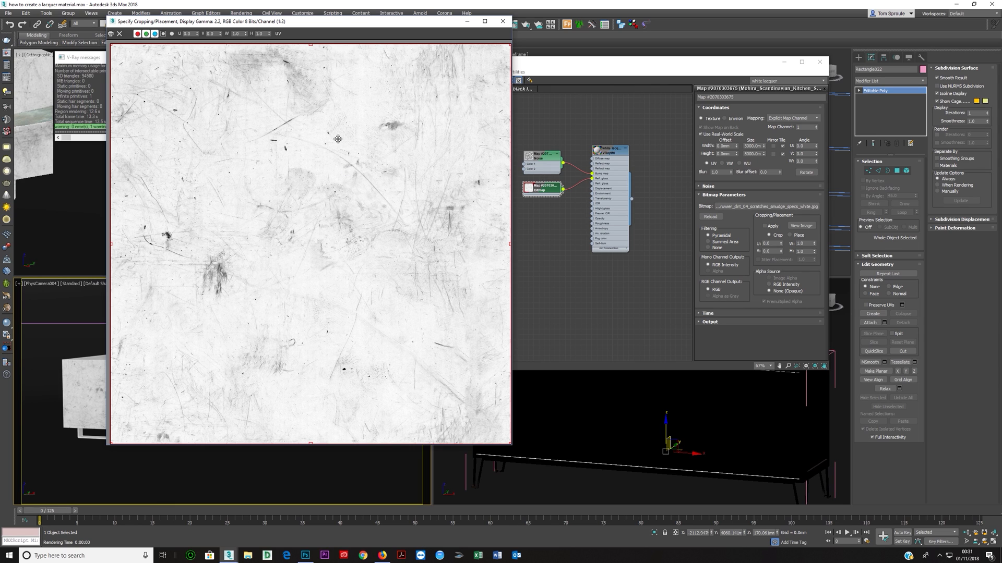
{"action": "mouse_move", "coordinate": [254, 362]}
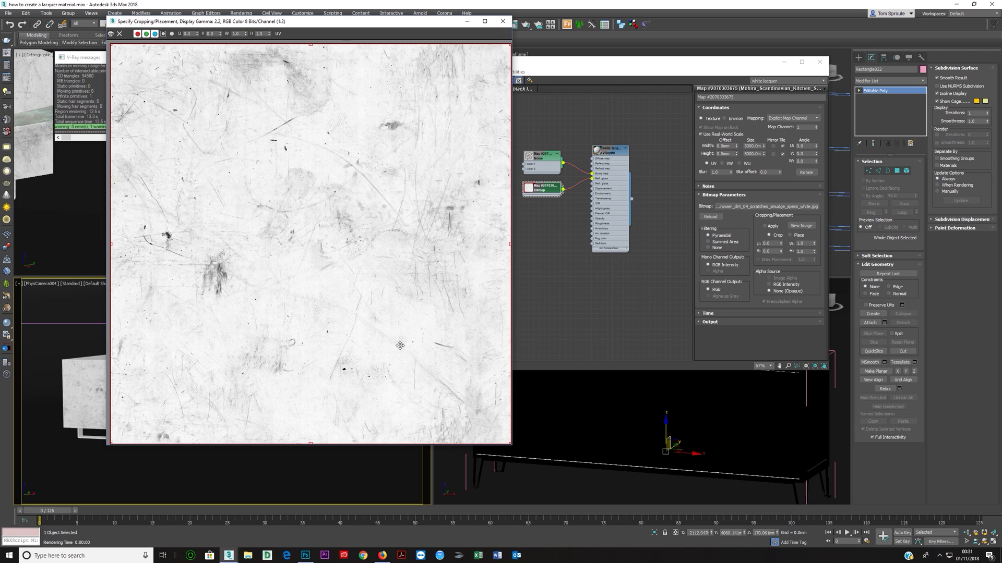
{"action": "mouse_move", "coordinate": [289, 275]}
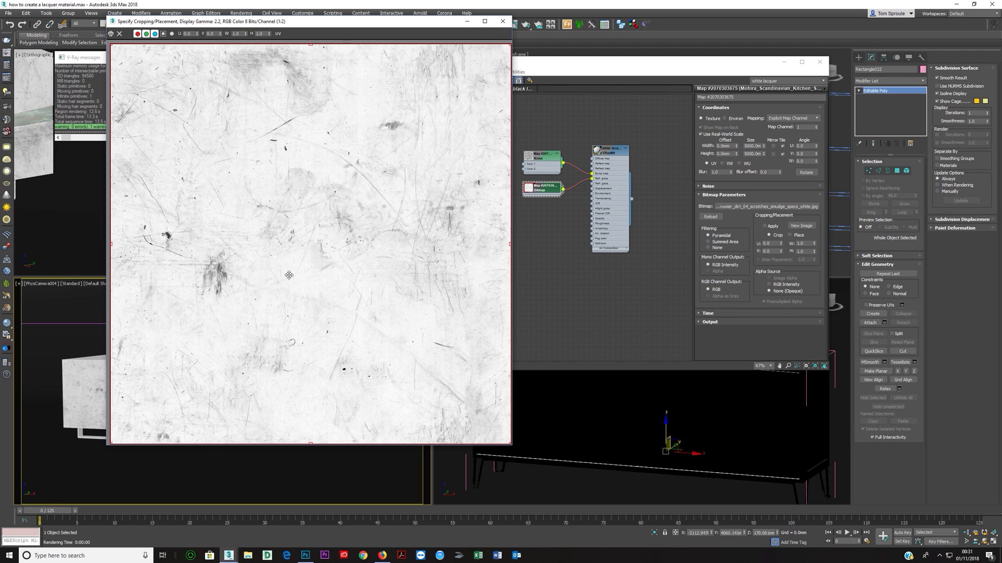
Close the scratches-and-smudges bitmap preview window after inspecting it.
{"action": "left_click", "coordinate": [502, 21]}
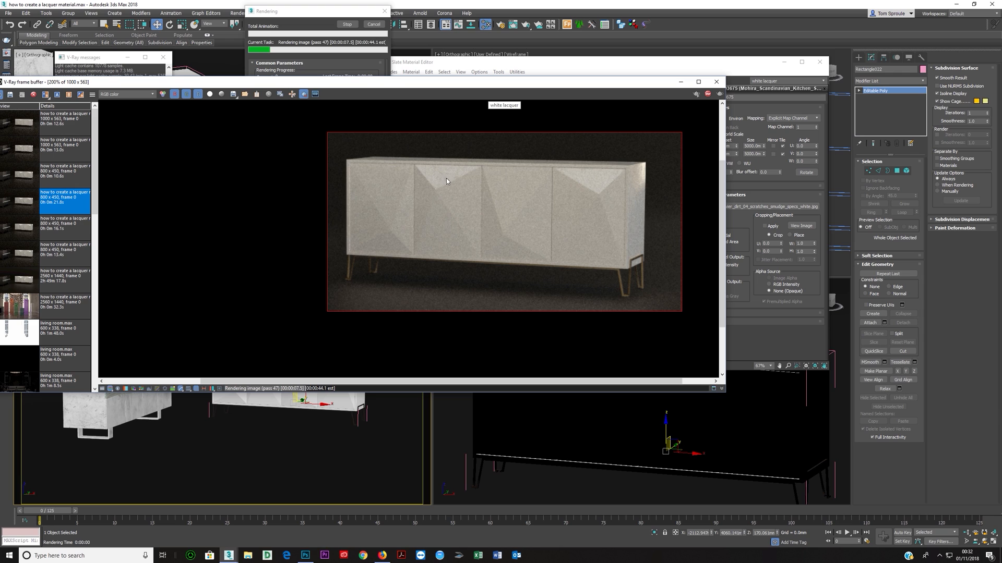
{"action": "mouse_move", "coordinate": [573, 200]}
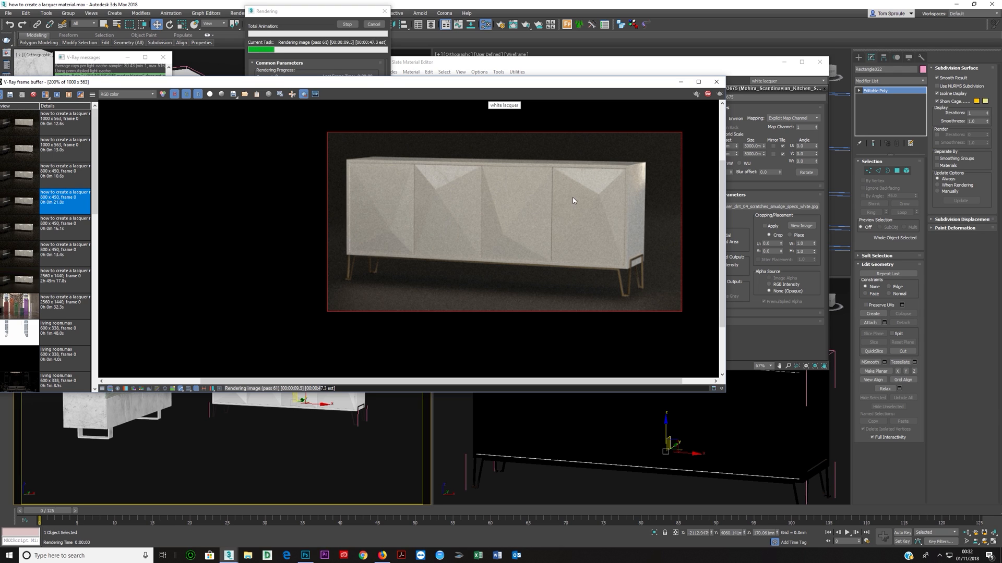
{"action": "mouse_move", "coordinate": [445, 178]}
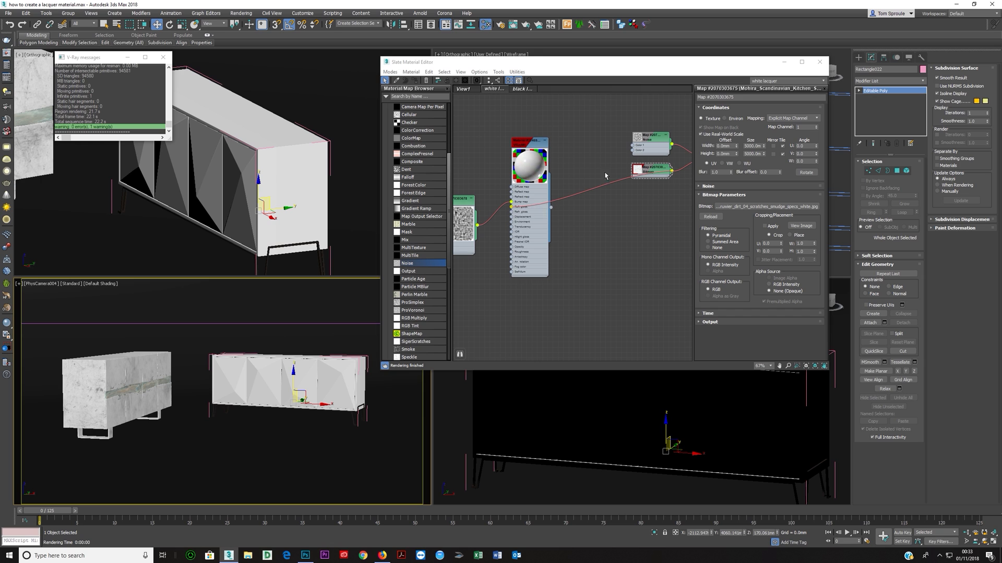
Render the full two-sideboard view, then switch to the Photoshop lacquer reference image.
{"action": "left_click", "coordinate": [528, 143]}
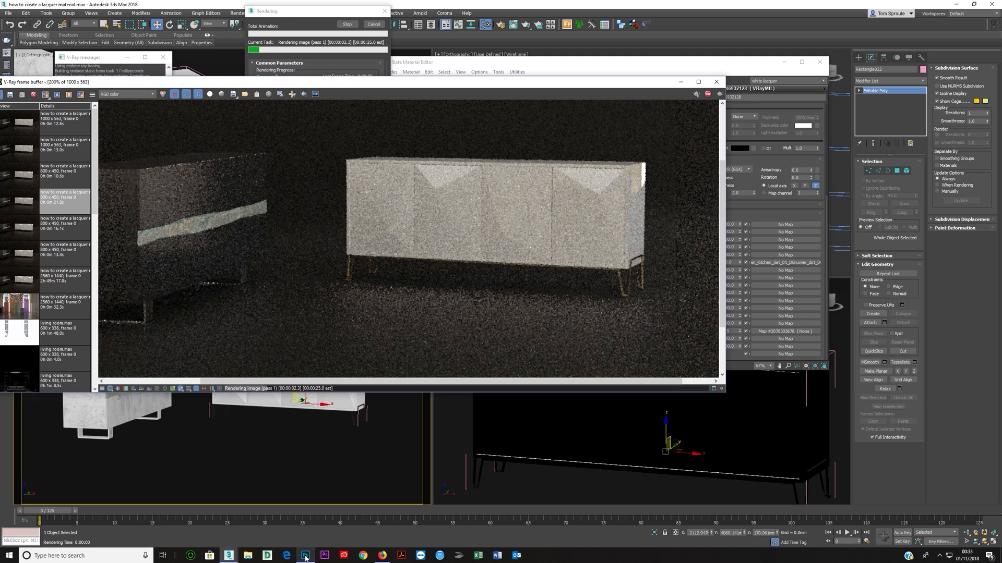
{"action": "left_click", "coordinate": [306, 555]}
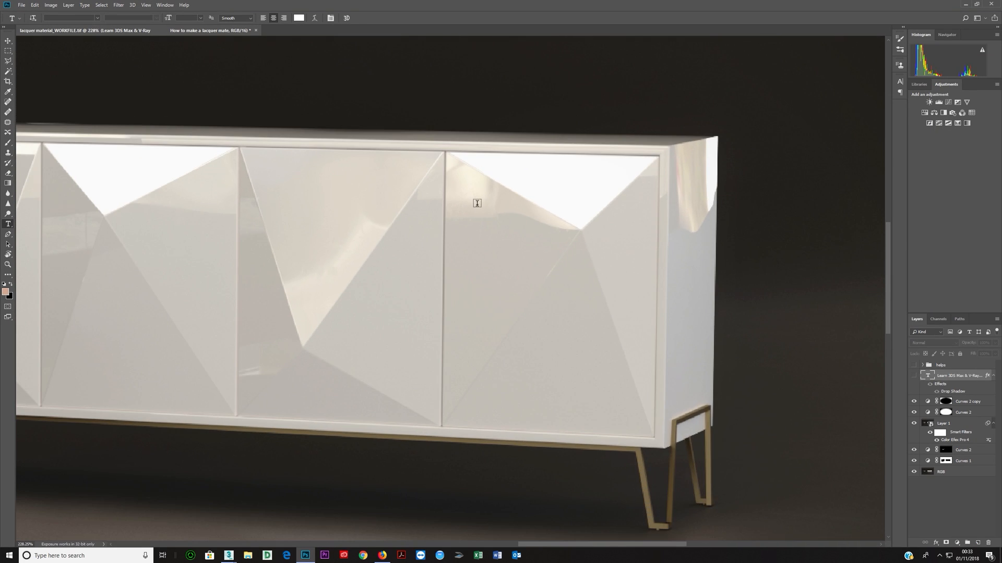
{"action": "mouse_move", "coordinate": [484, 213]}
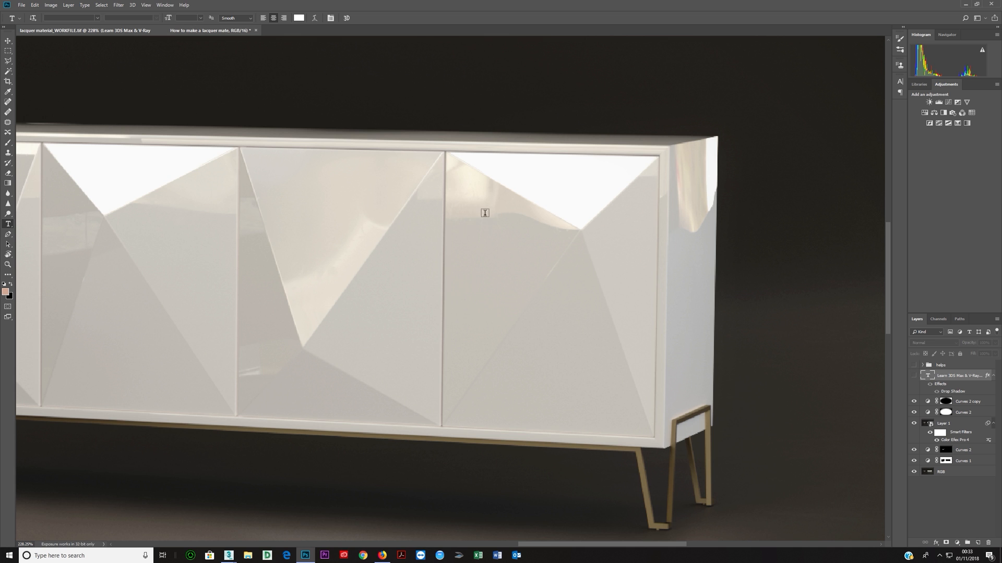
{"action": "mouse_move", "coordinate": [471, 216]}
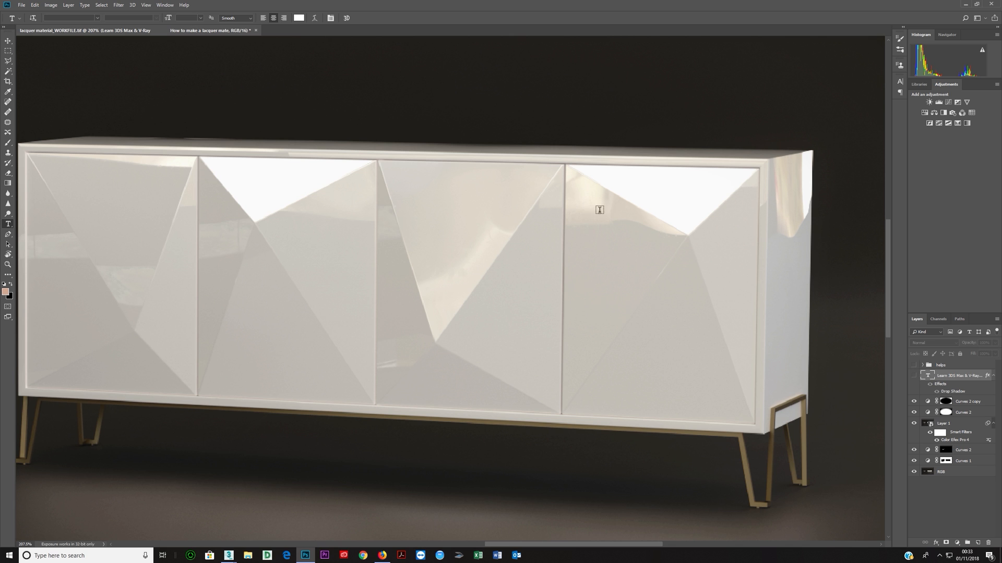
{"action": "mouse_move", "coordinate": [498, 265]}
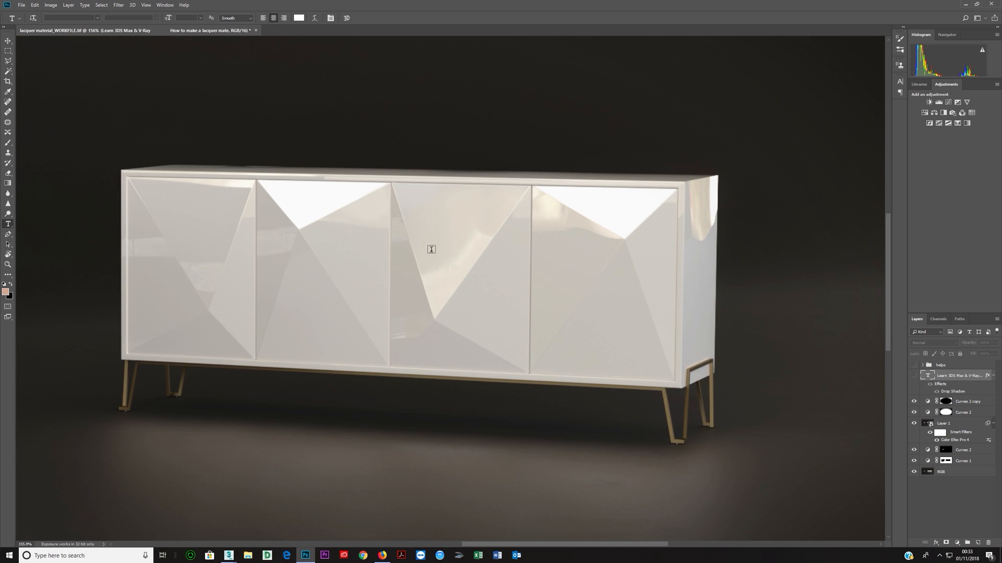
{"action": "mouse_move", "coordinate": [670, 263]}
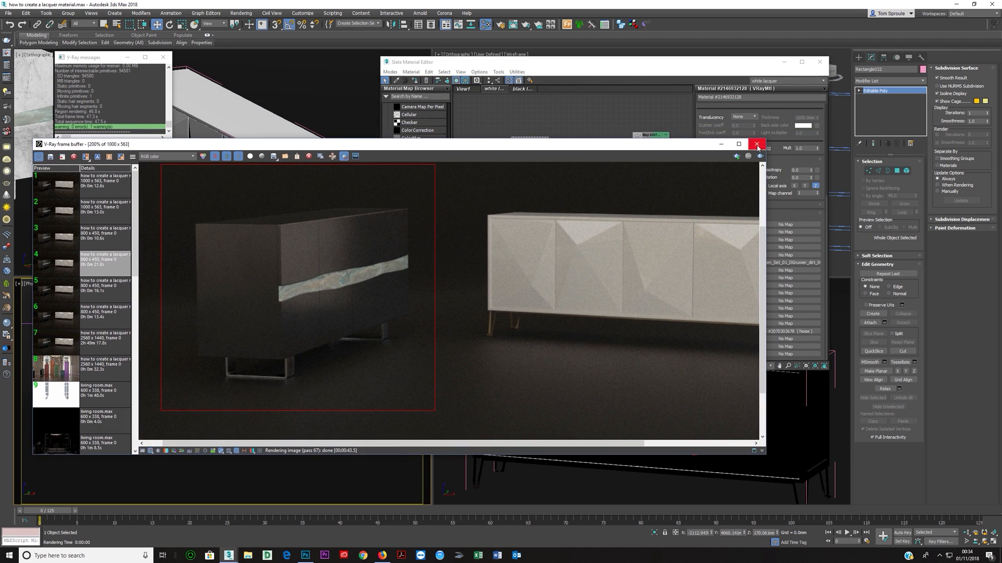
Close the finished render and expand the V-Ray materials list for the black lacquer view.
{"action": "left_click", "coordinate": [757, 144]}
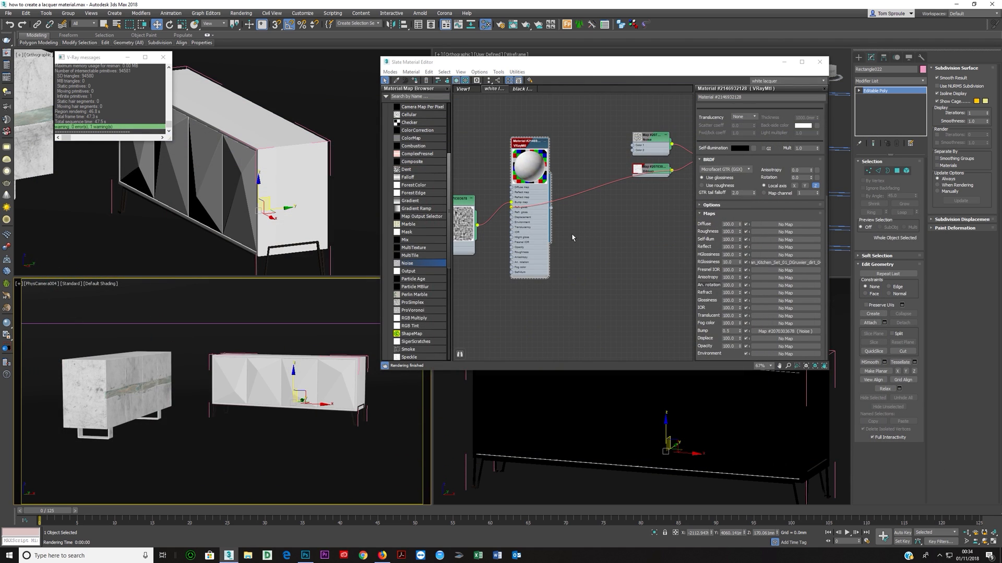
{"action": "mouse_move", "coordinate": [528, 181]}
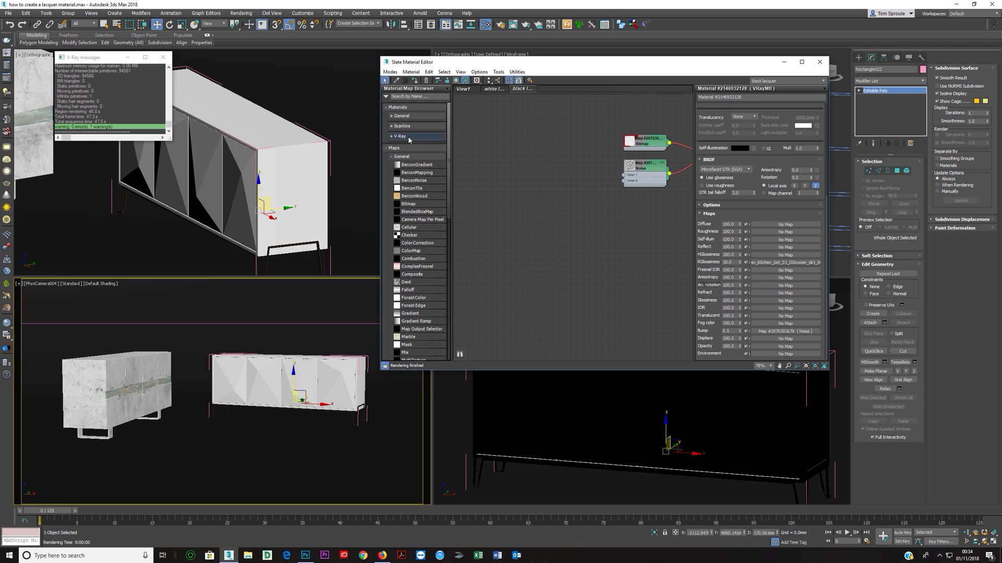
{"action": "left_click", "coordinate": [391, 135]}
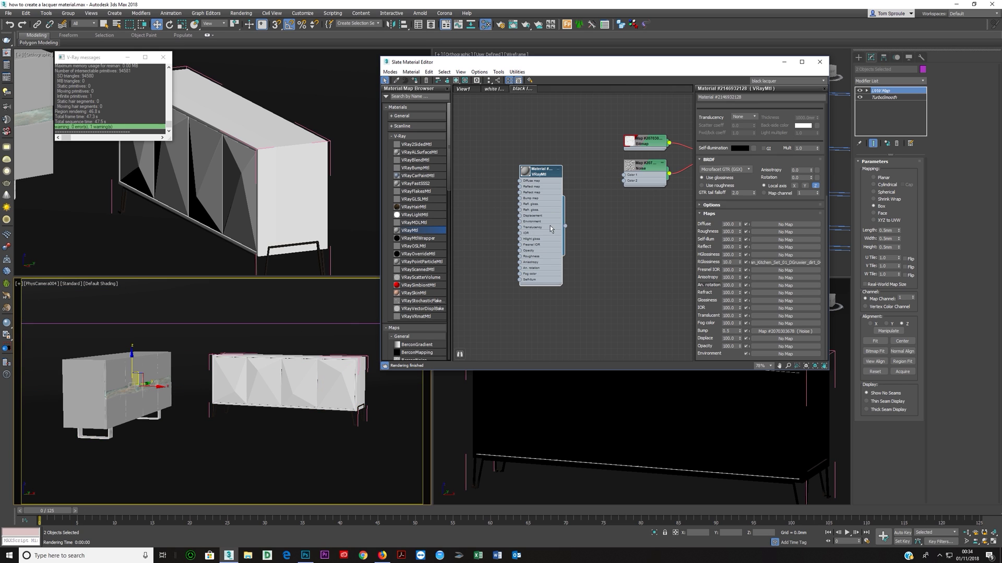
Set the new VRayMtl's Diffuse colour to black for the left sideboard.
{"action": "left_click", "coordinate": [737, 116]}
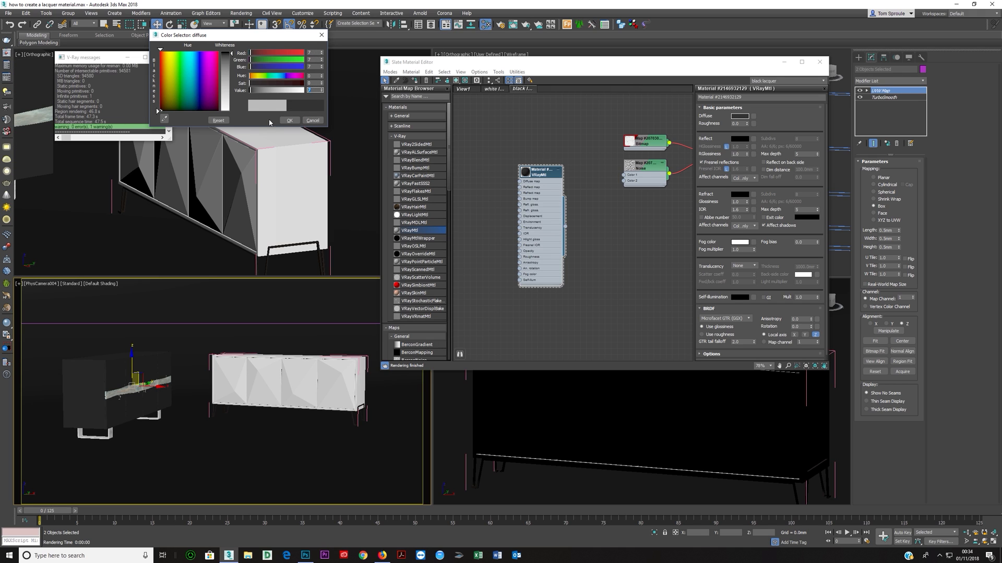
{"action": "left_click", "coordinate": [312, 121]}
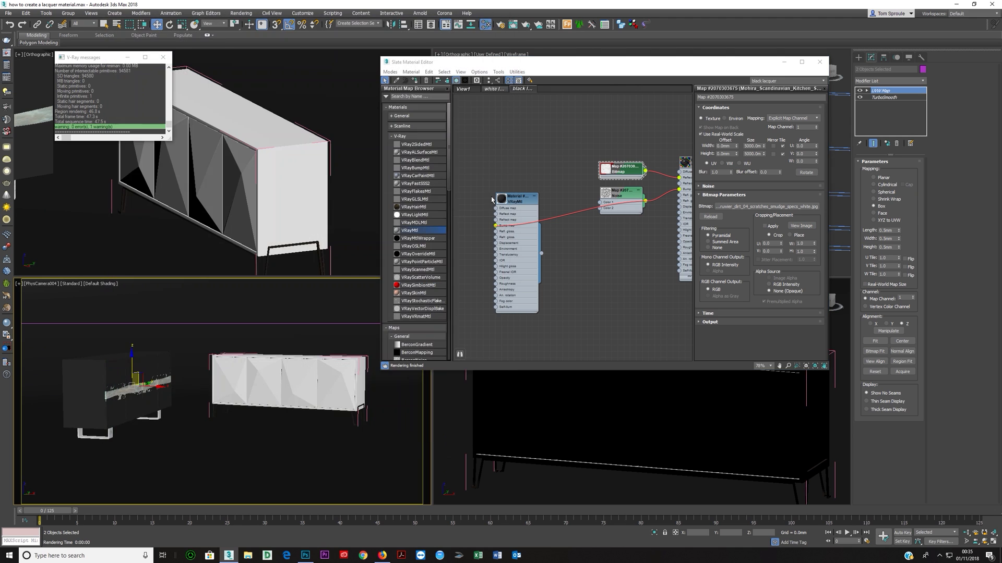
Set the black VRayMtl's Reflect colour to white with Fresnel on and render a preview.
{"action": "left_click", "coordinate": [516, 197]}
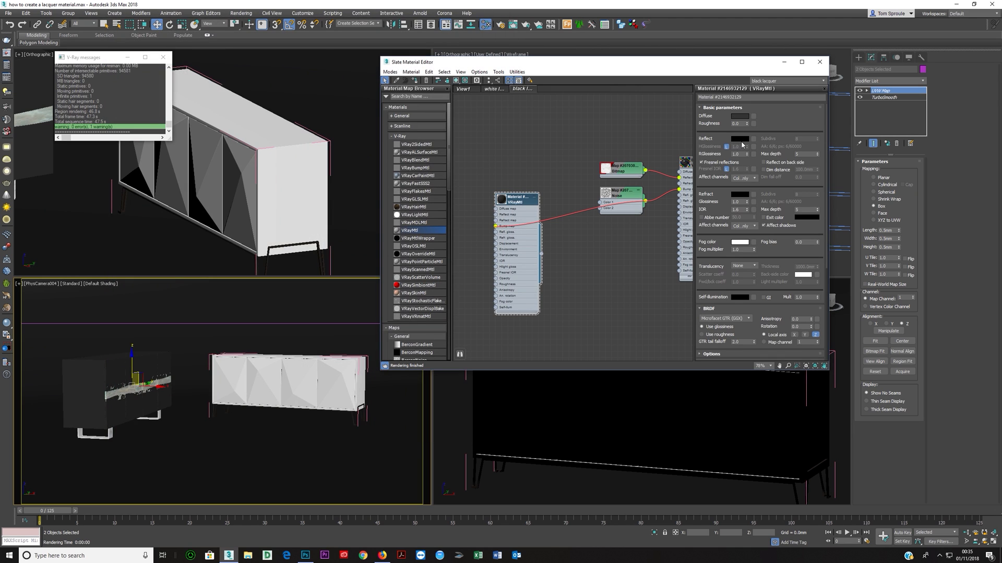
{"action": "left_click", "coordinate": [739, 139]}
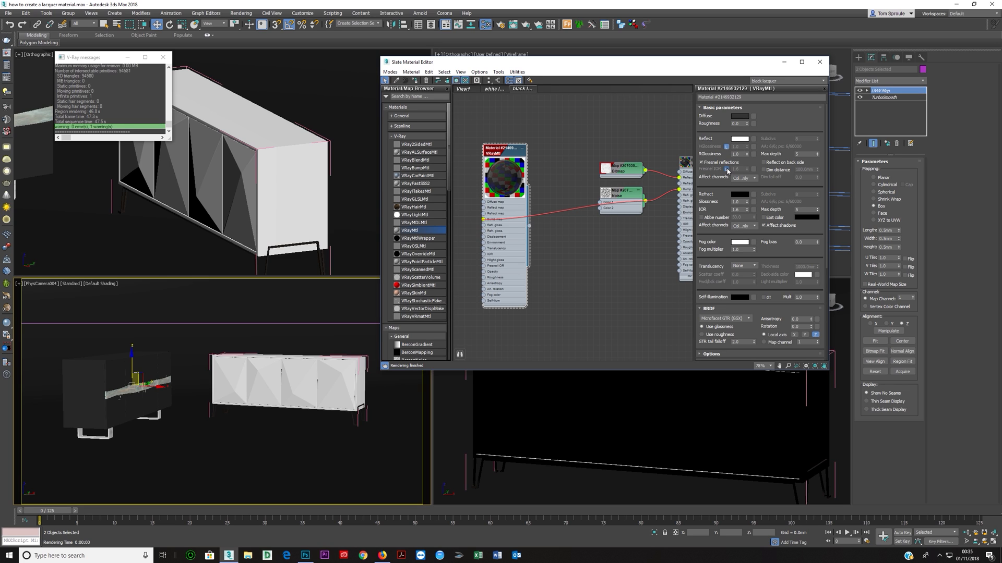
{"action": "left_click", "coordinate": [746, 169]}
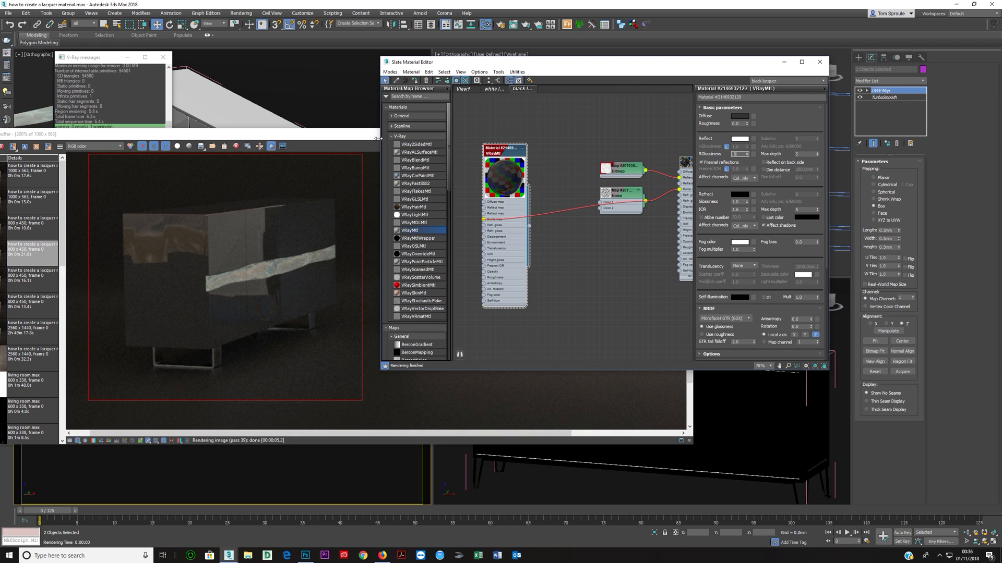
{"action": "mouse_move", "coordinate": [169, 235]}
{"action": "type", "text": "0.8"}
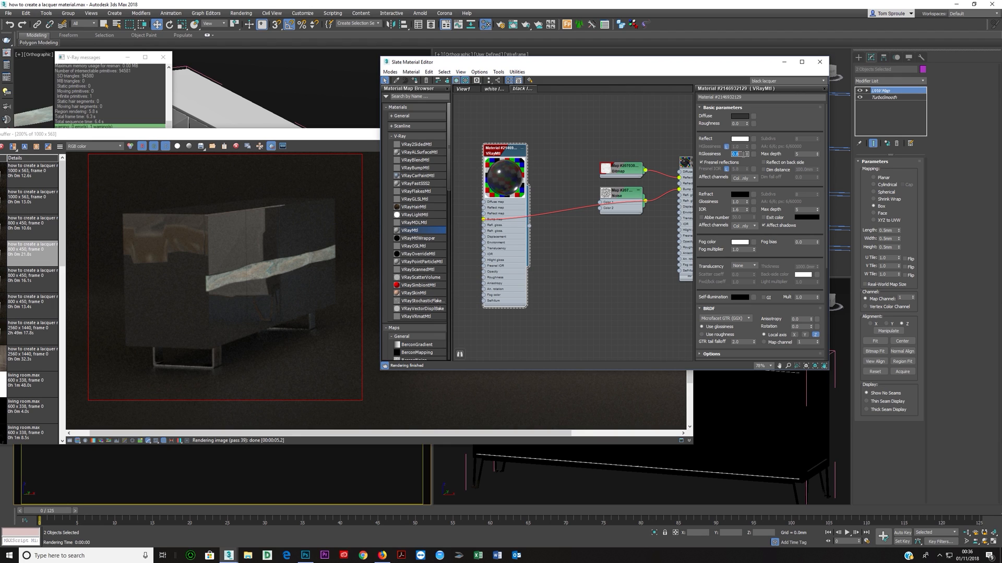
Render both sideboards again with reflection glossiness lowered to 0.9.
{"action": "left_click", "coordinate": [620, 169]}
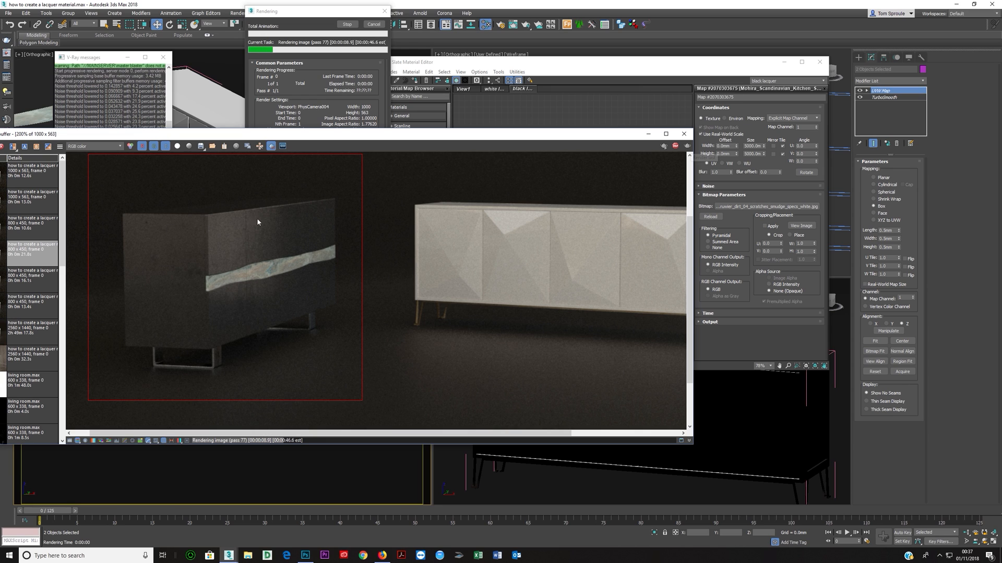
{"action": "mouse_move", "coordinate": [268, 261]}
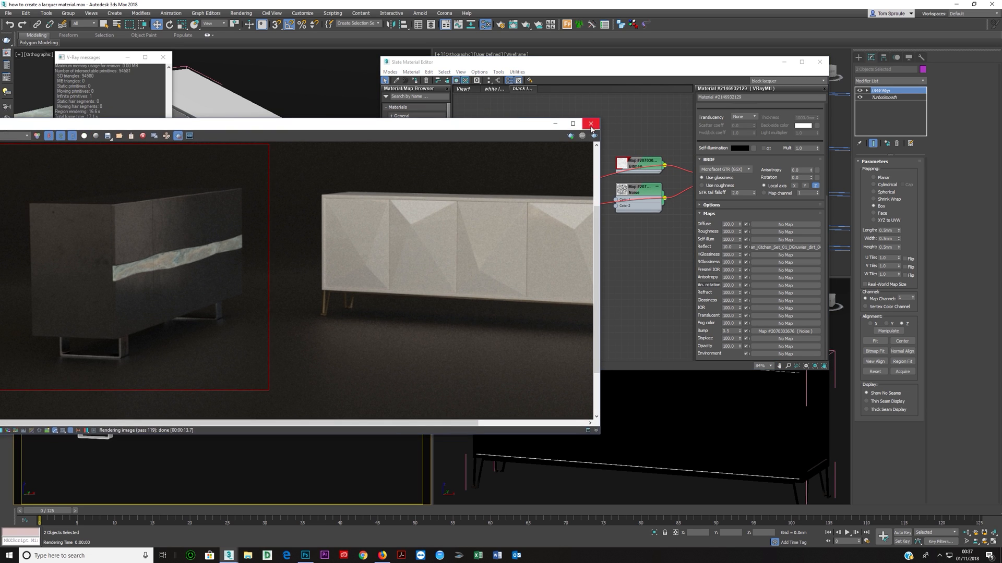
Close the frame buffer and show the scratches bitmap on the VRayMtl in the viewports.
{"action": "left_click", "coordinate": [591, 123]}
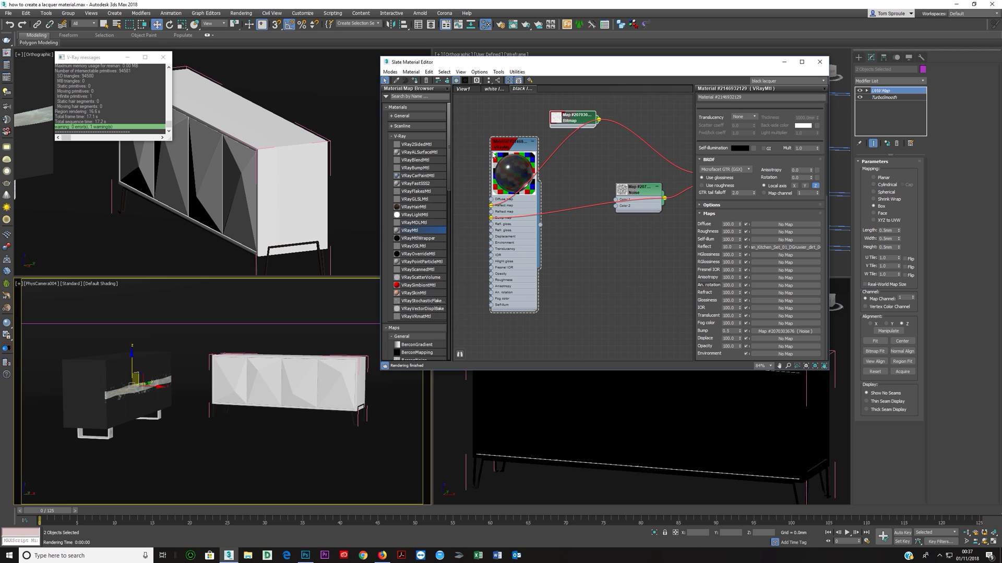
{"action": "left_click", "coordinate": [581, 118]}
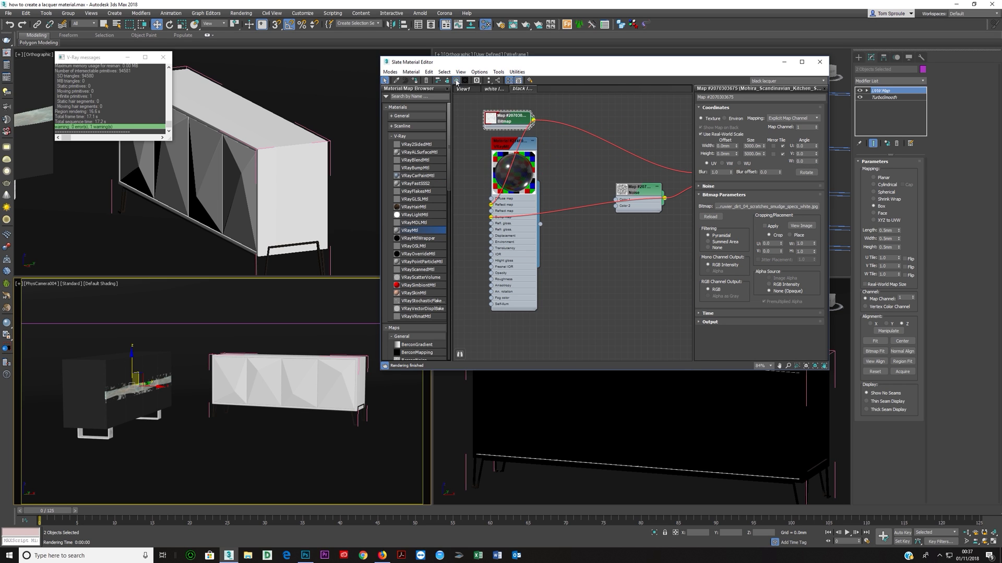
{"action": "left_click", "coordinate": [455, 80]}
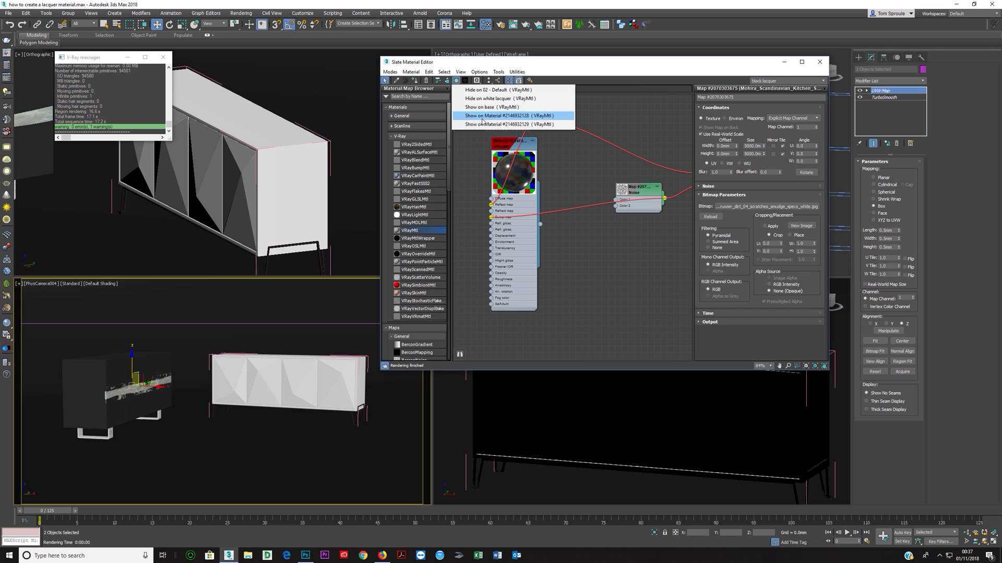
{"action": "left_click", "coordinate": [508, 115]}
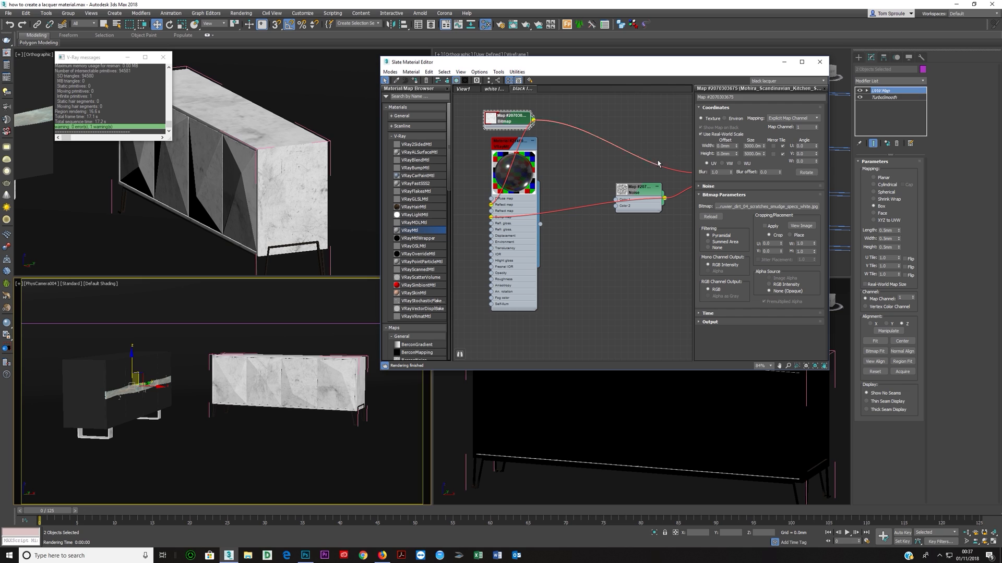
{"action": "triple_click", "coordinate": [753, 147]}
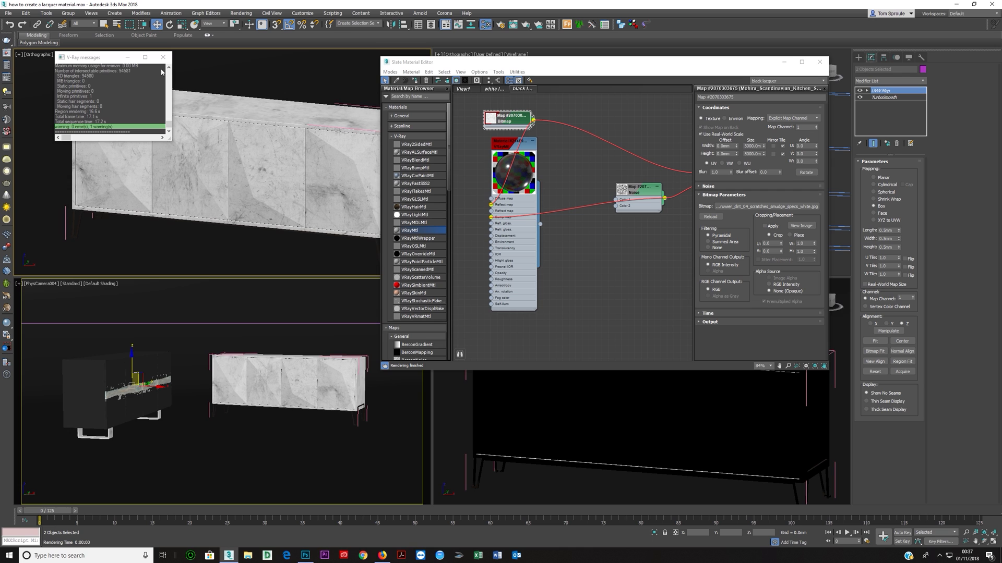
Add a UVW Map modifier to the white sideboard and set the bitmap to Use Real-World Scale.
{"action": "left_click", "coordinate": [162, 57]}
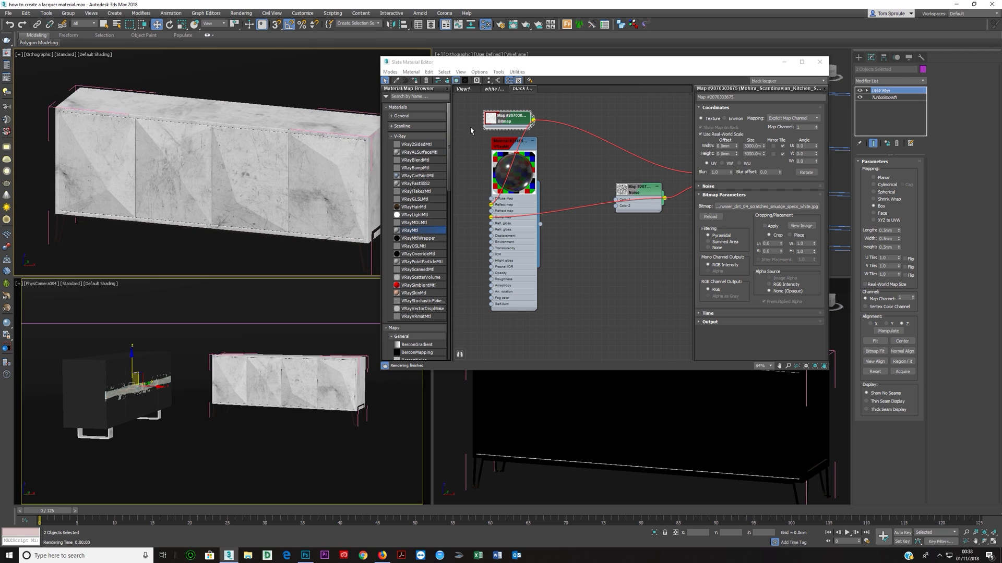
{"action": "mouse_move", "coordinate": [337, 170]}
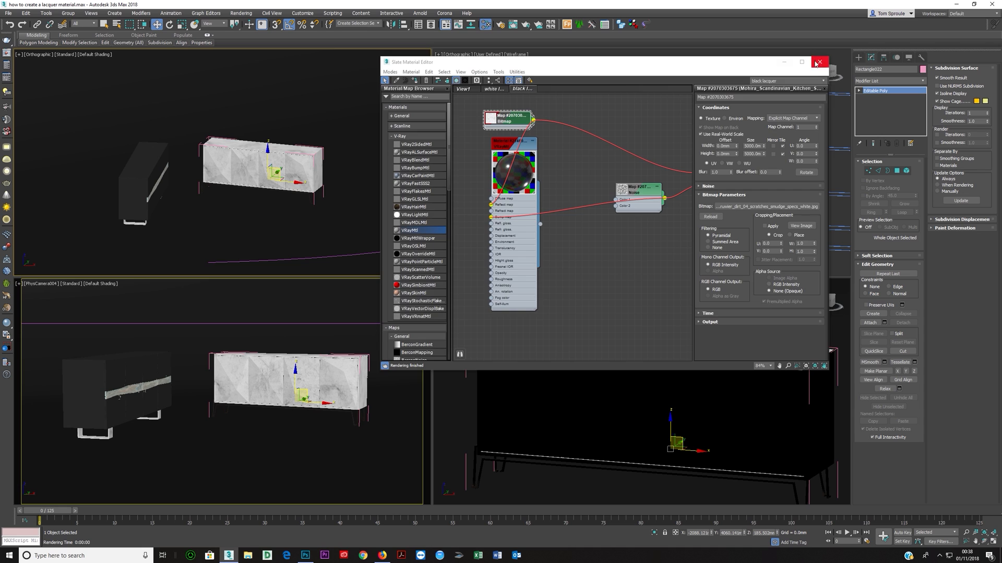
{"action": "left_click", "coordinate": [821, 62]}
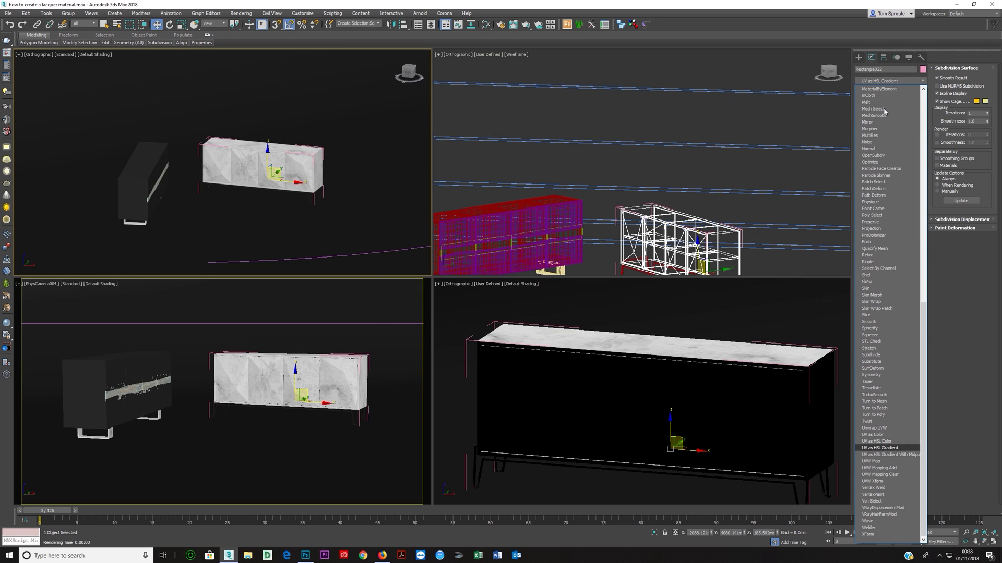
{"action": "left_click", "coordinate": [870, 462]}
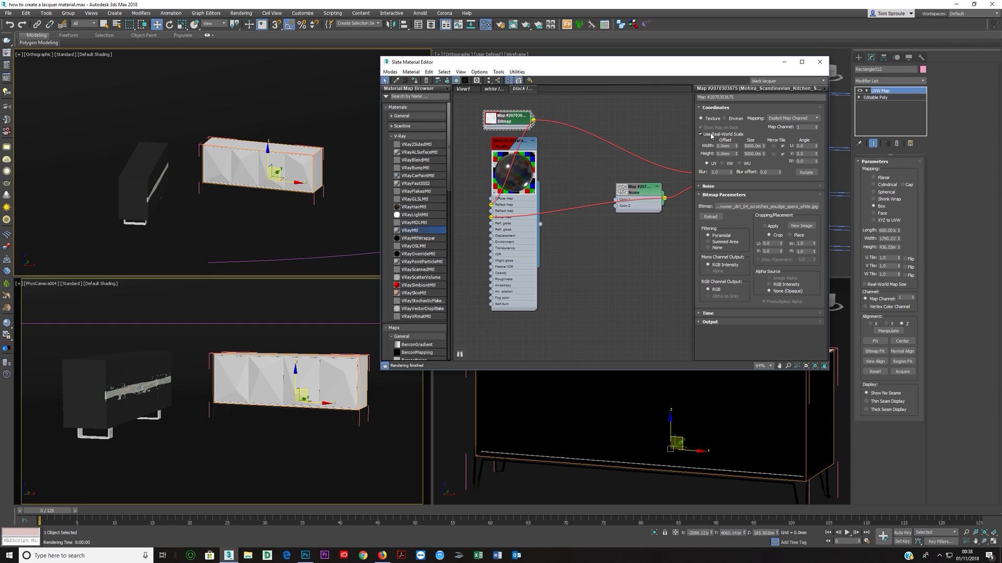
{"action": "left_click", "coordinate": [700, 127]}
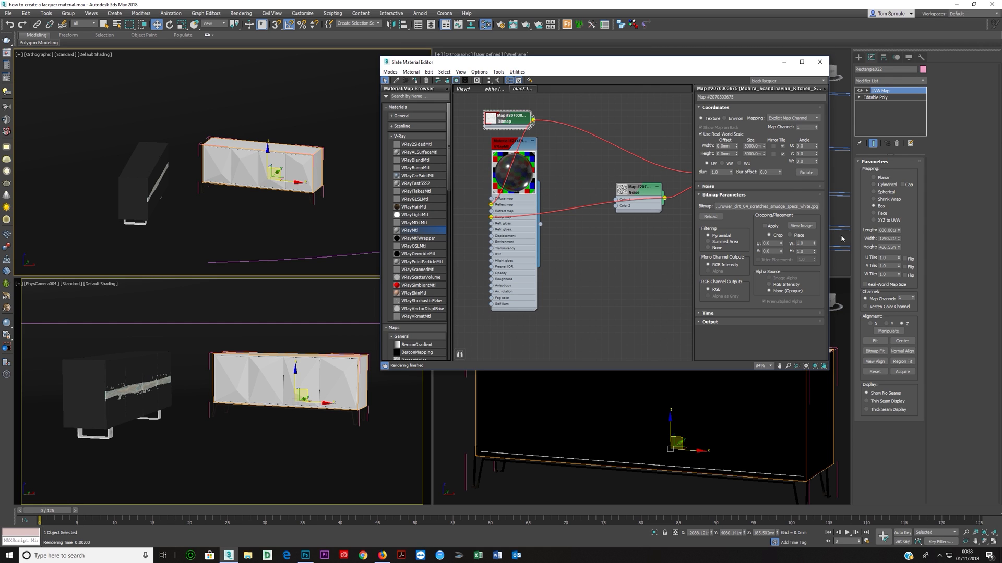
{"action": "mouse_move", "coordinate": [820, 61]}
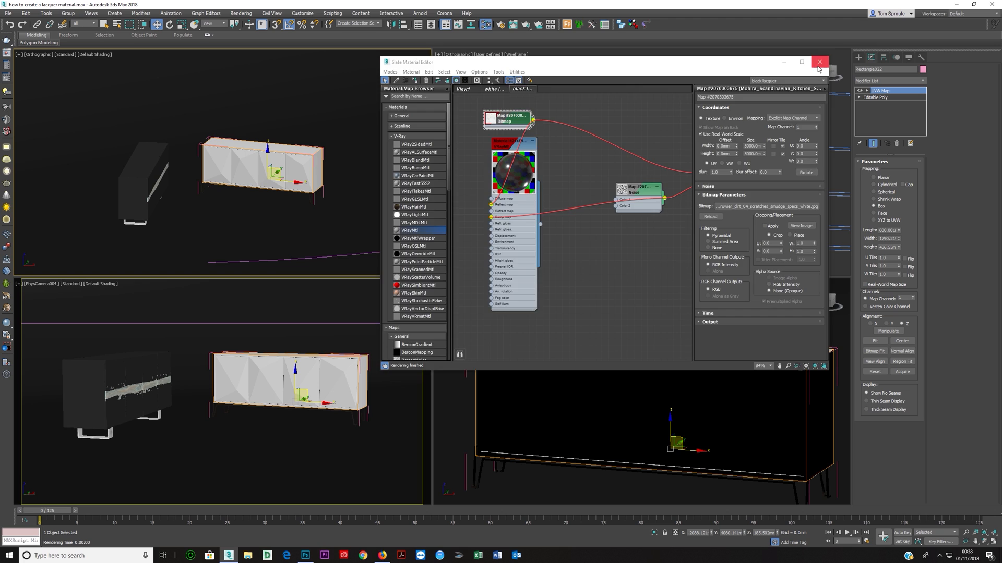
{"action": "left_click", "coordinate": [820, 62]}
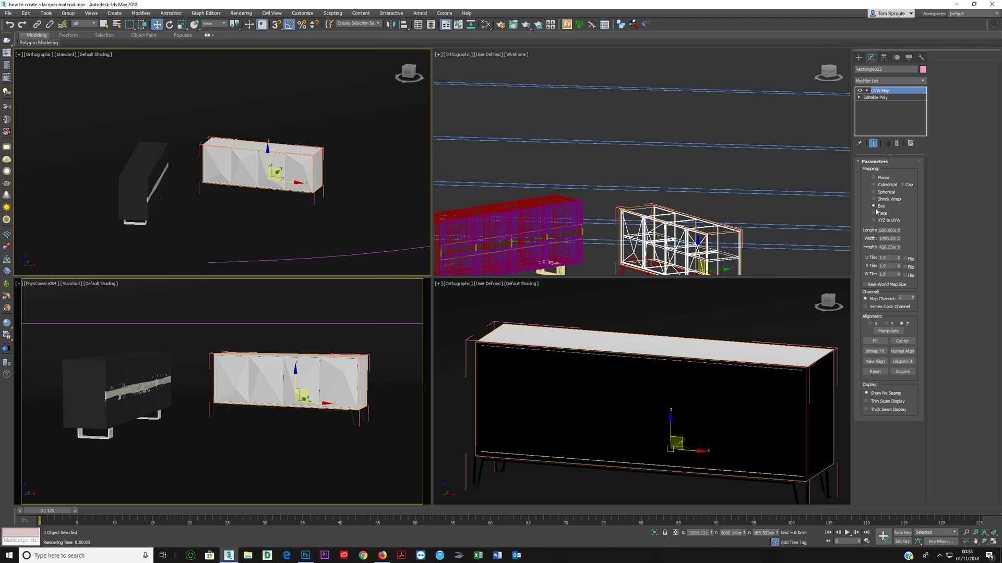
Enable real-world map size, close the Slate Material Editor and bring up File Explorer.
{"action": "left_click", "coordinate": [866, 284]}
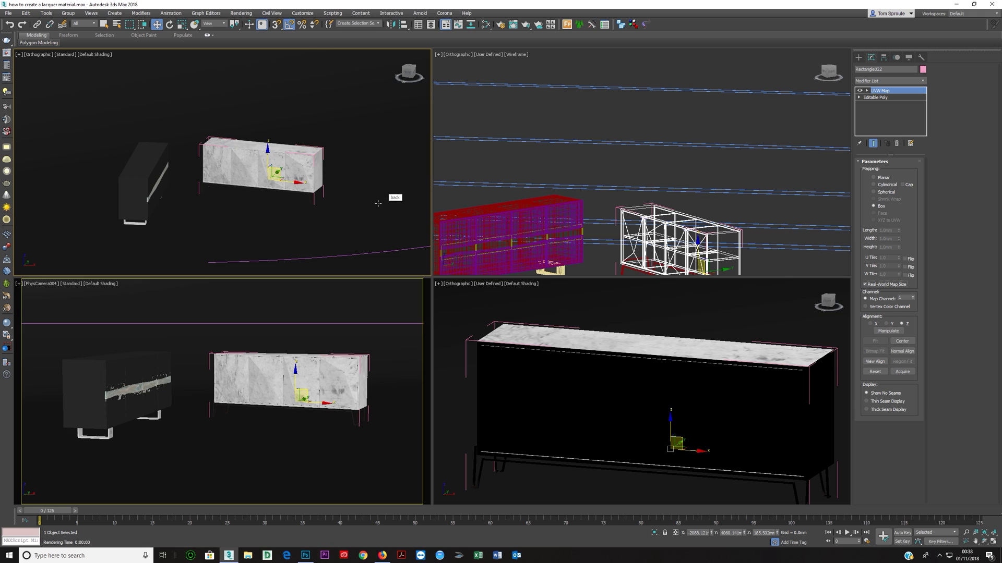
{"action": "mouse_move", "coordinate": [435, 169]}
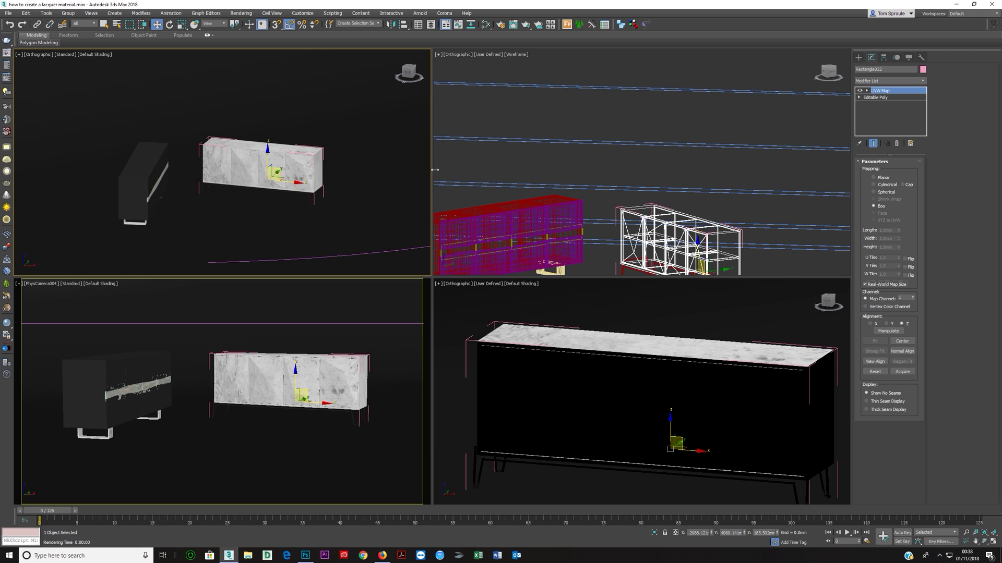
{"action": "mouse_move", "coordinate": [323, 120]}
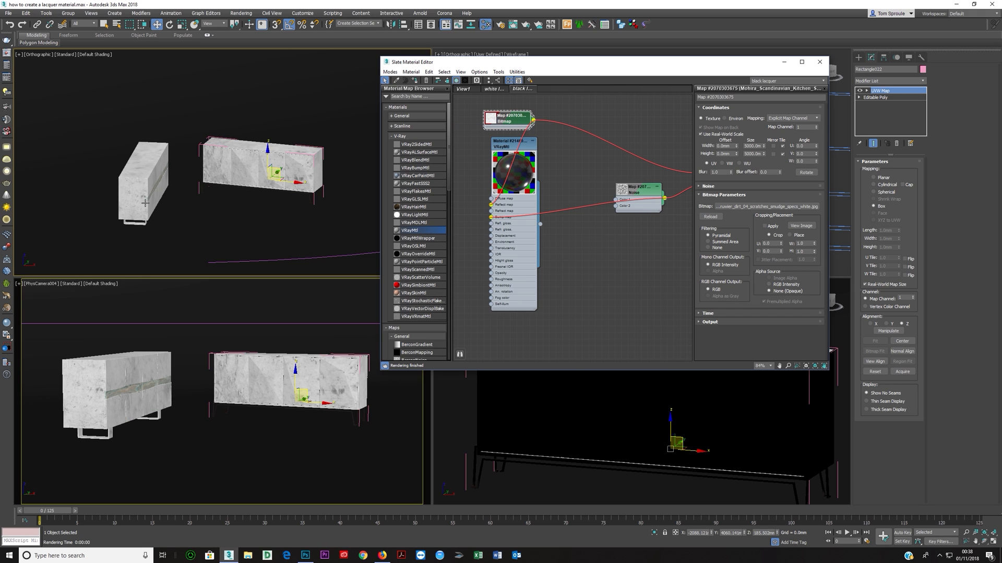
{"action": "mouse_move", "coordinate": [821, 62]}
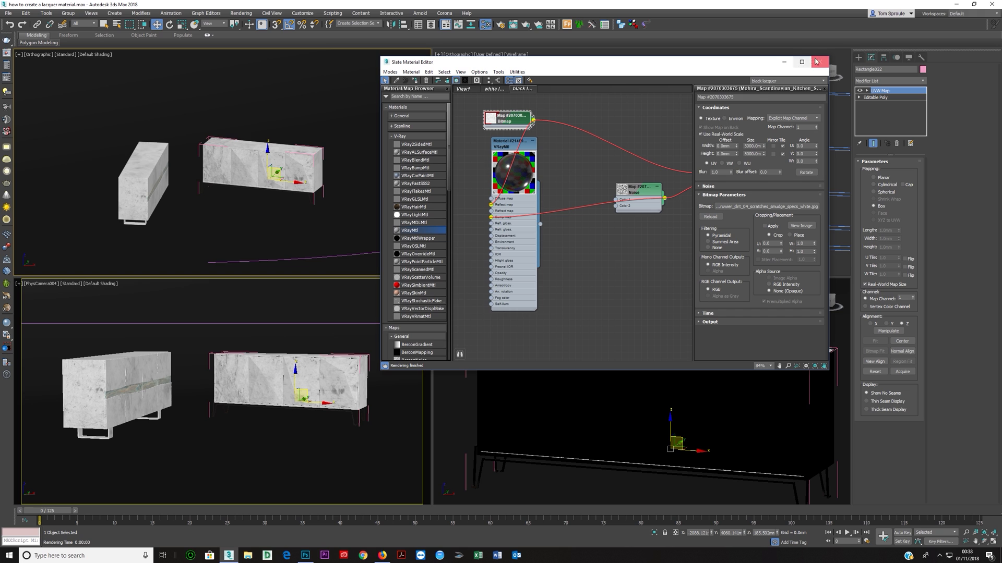
{"action": "left_click", "coordinate": [816, 62]}
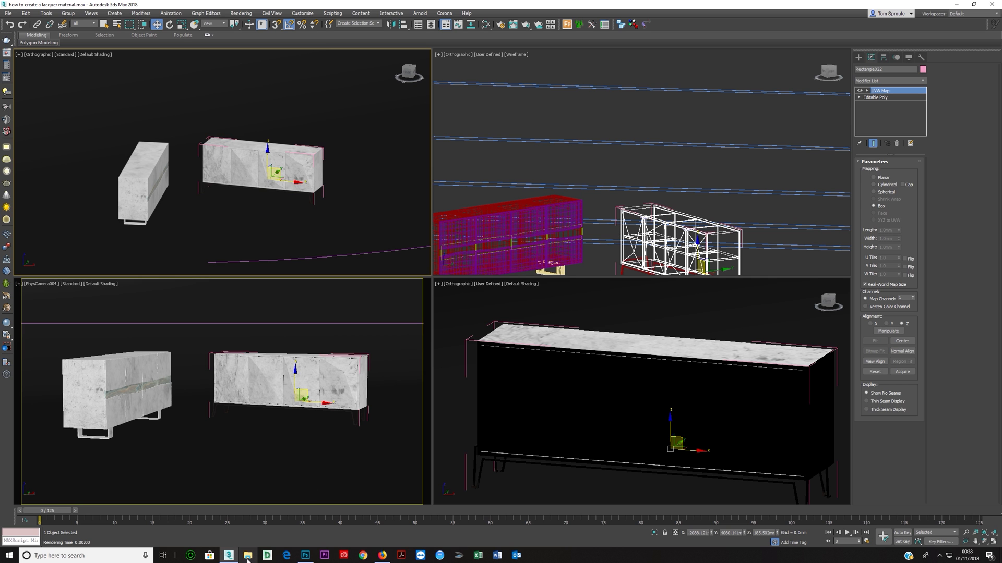
{"action": "left_click", "coordinate": [228, 556]}
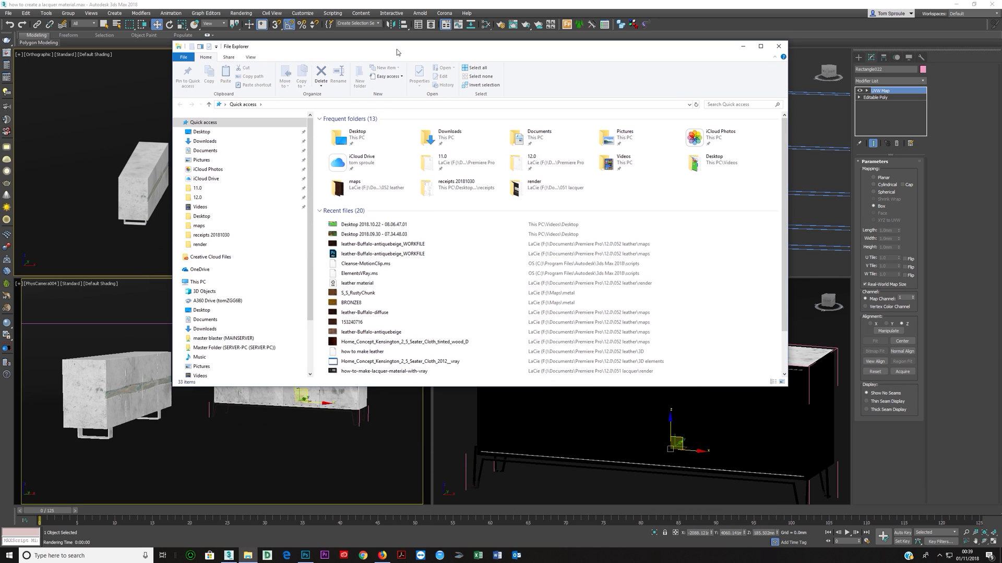
{"action": "mouse_move", "coordinate": [547, 163]}
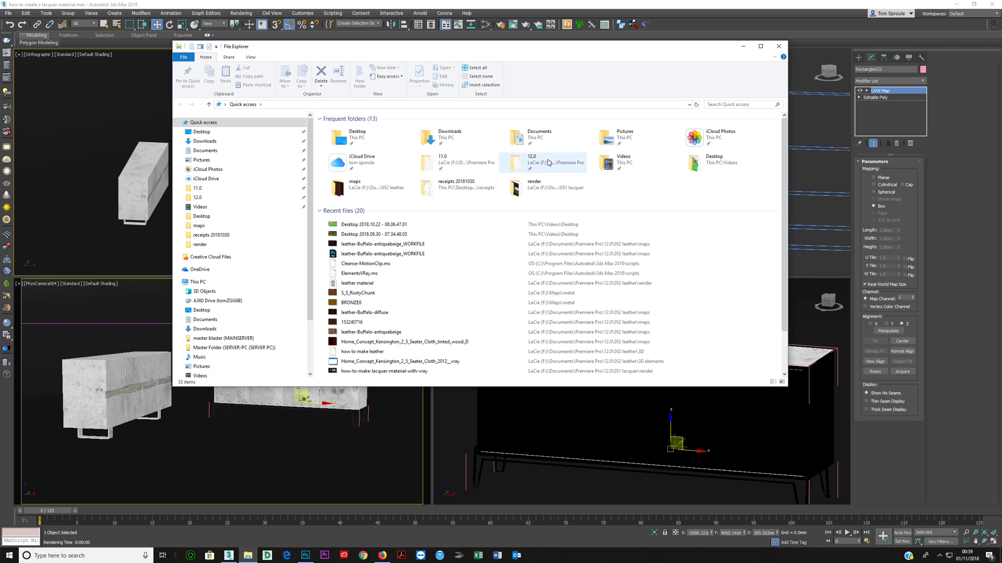
Browse into the 12.0 folder and open the 051 lacquer folder.
{"action": "double_click", "coordinate": [545, 159]}
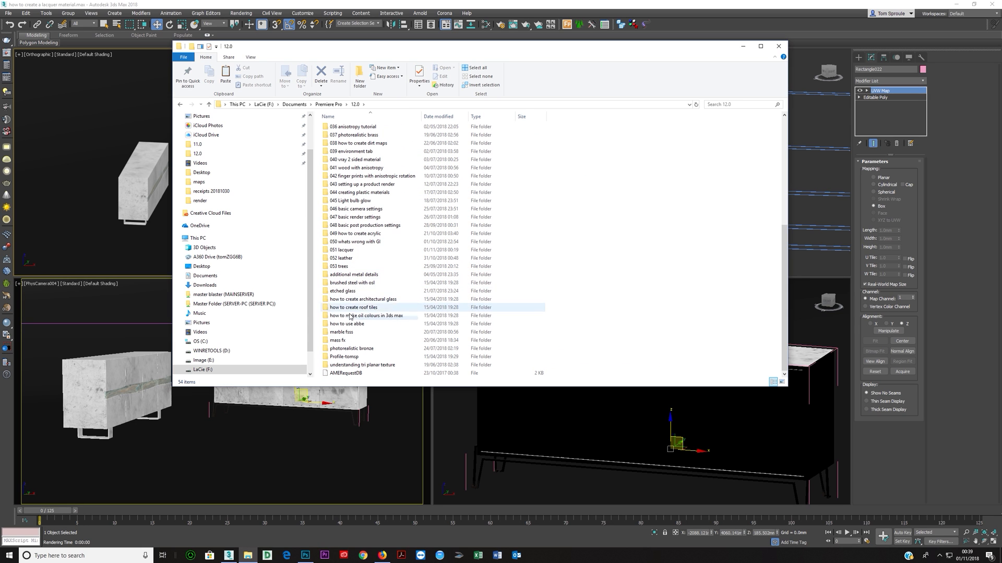
{"action": "left_click", "coordinate": [342, 249]}
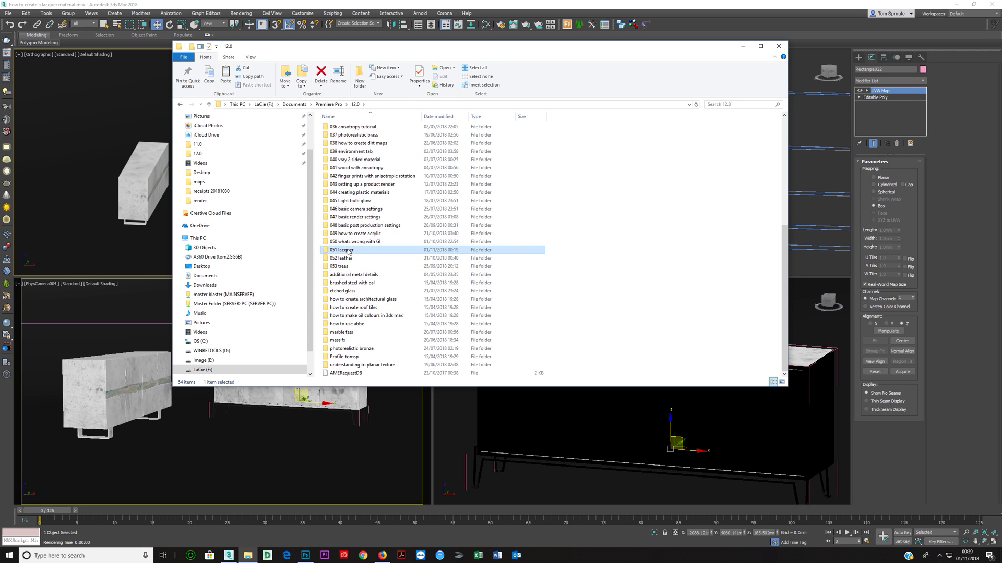
{"action": "double_click", "coordinate": [343, 249]}
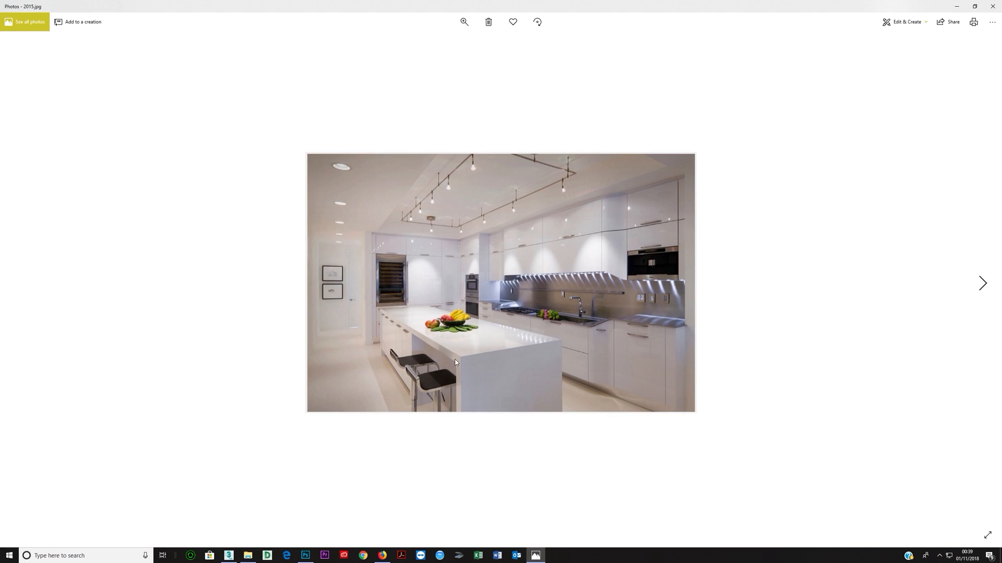
{"action": "mouse_move", "coordinate": [567, 241]}
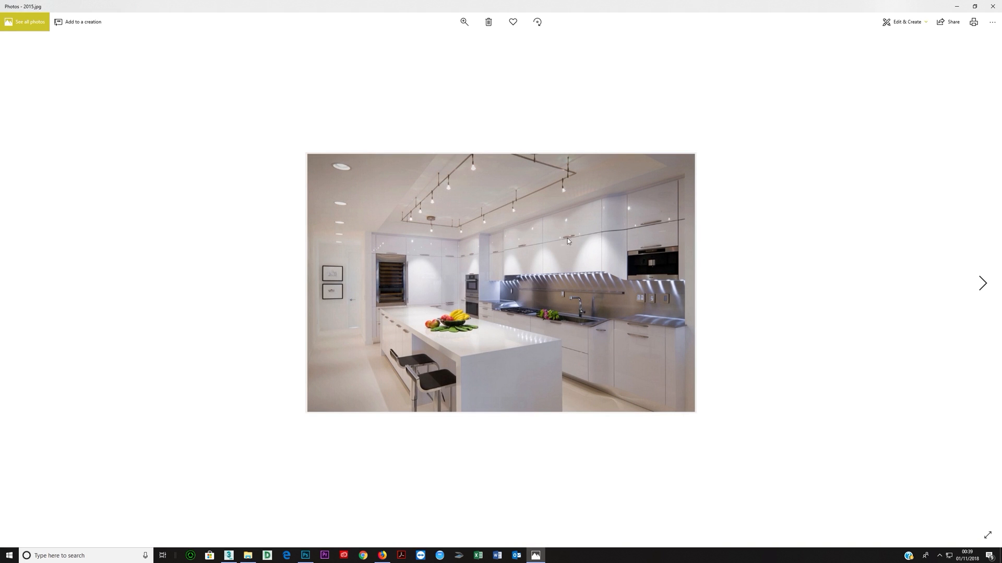
{"action": "mouse_move", "coordinate": [505, 343]}
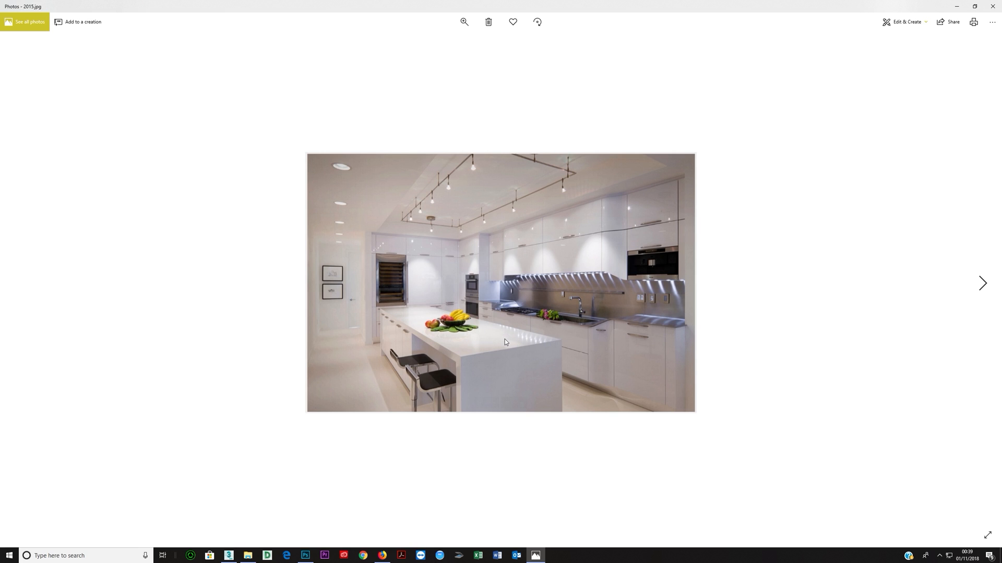
{"action": "mouse_move", "coordinate": [497, 329]}
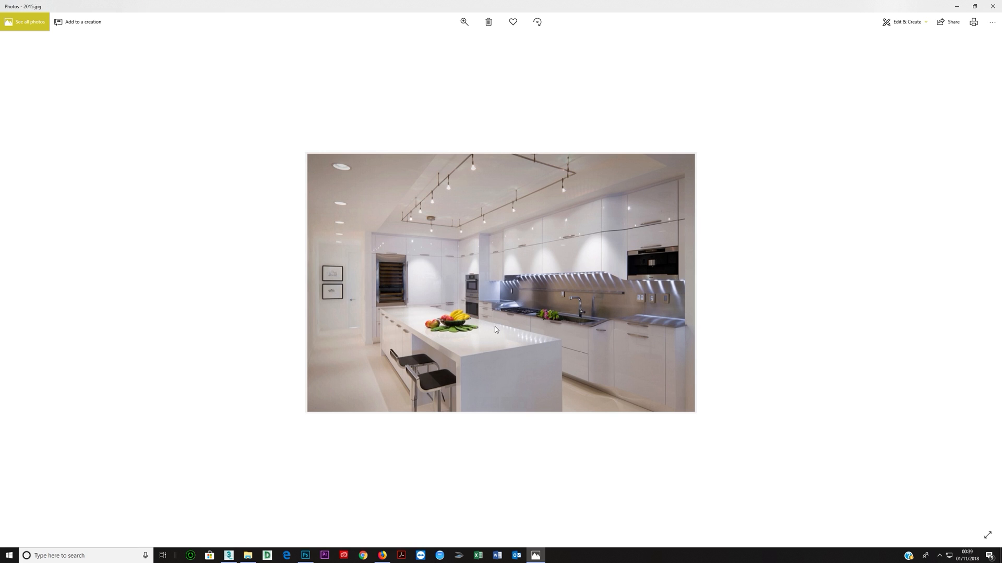
{"action": "mouse_move", "coordinate": [521, 292]}
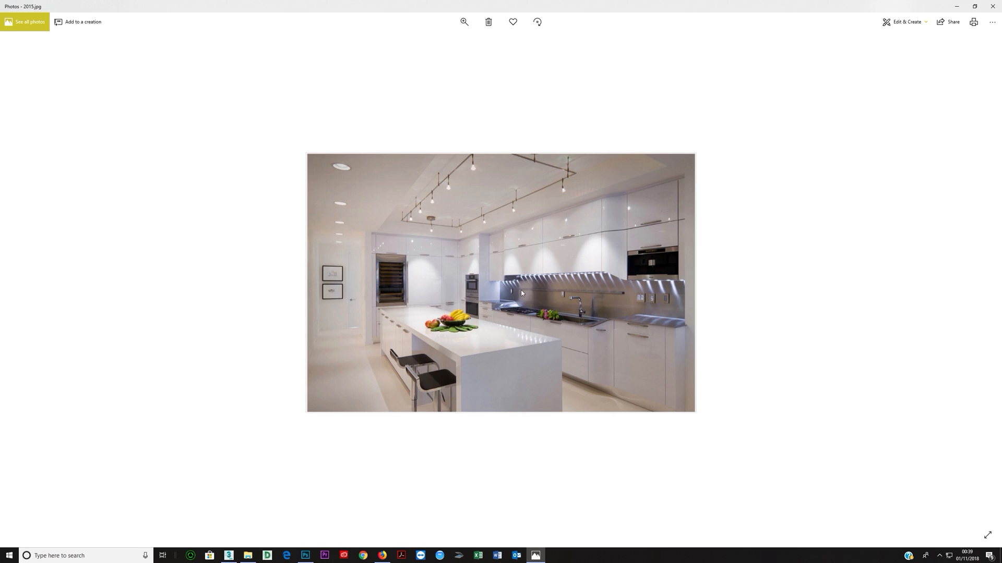
{"action": "mouse_move", "coordinate": [540, 343]}
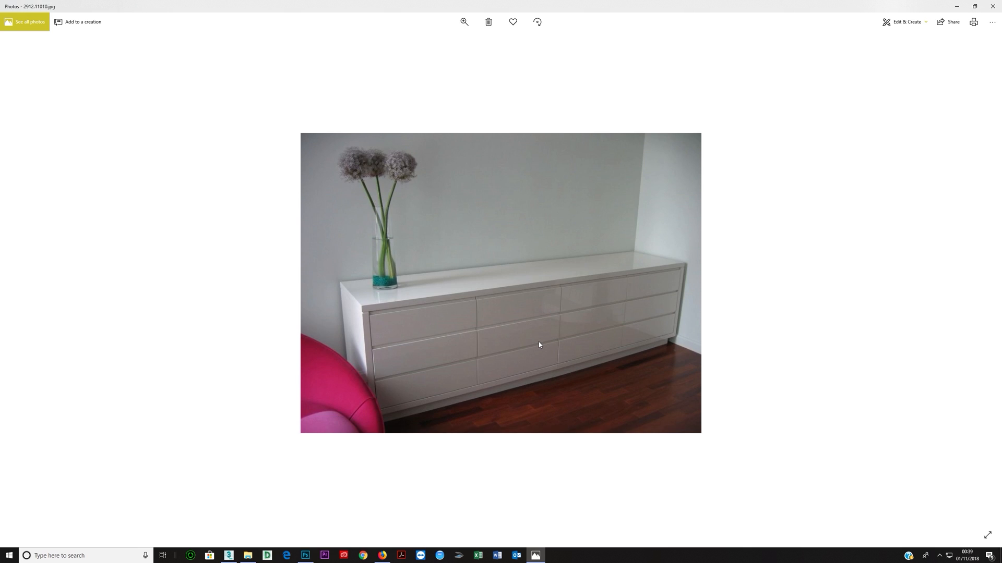
{"action": "mouse_move", "coordinate": [569, 306]}
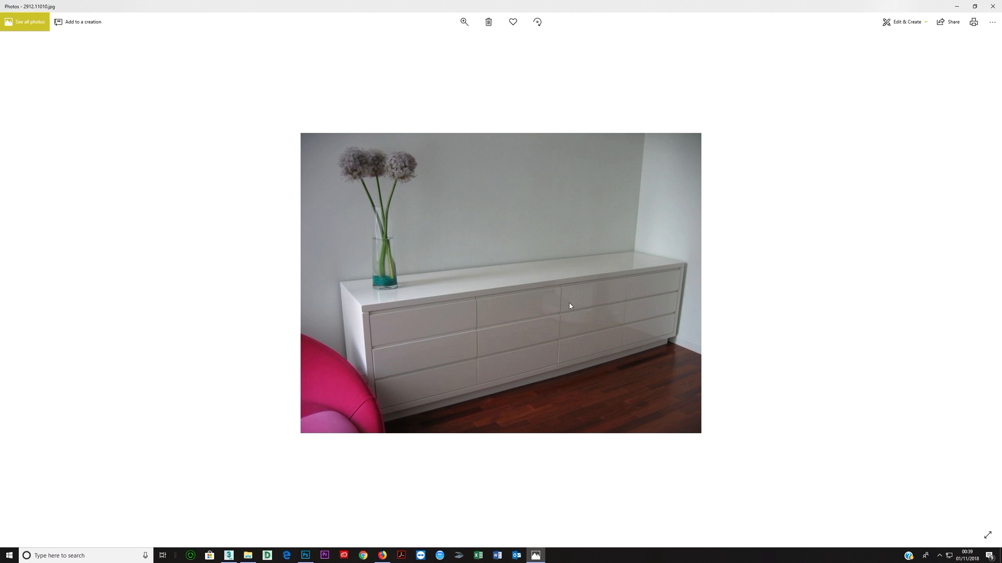
{"action": "mouse_move", "coordinate": [589, 292]}
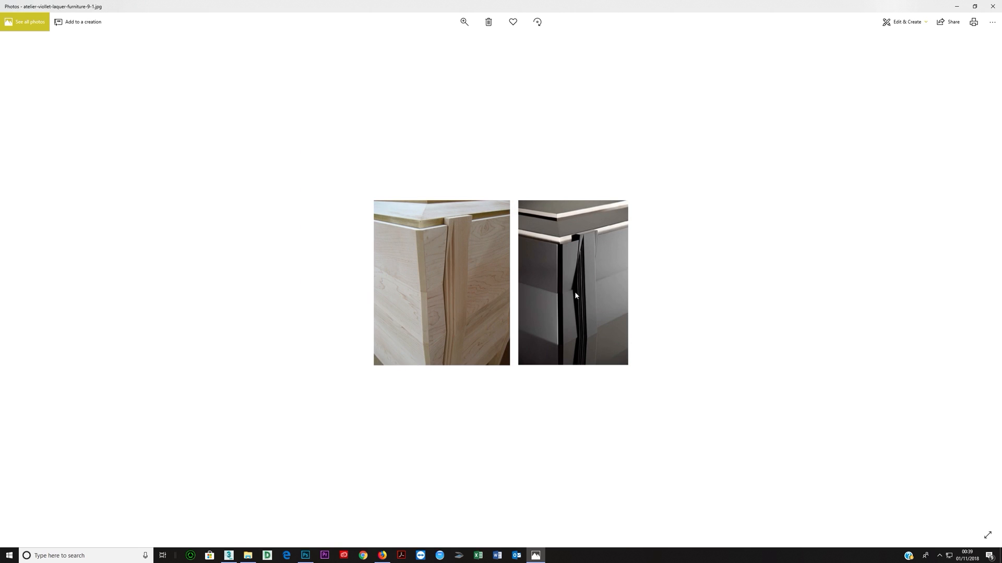
{"action": "mouse_move", "coordinate": [591, 323]}
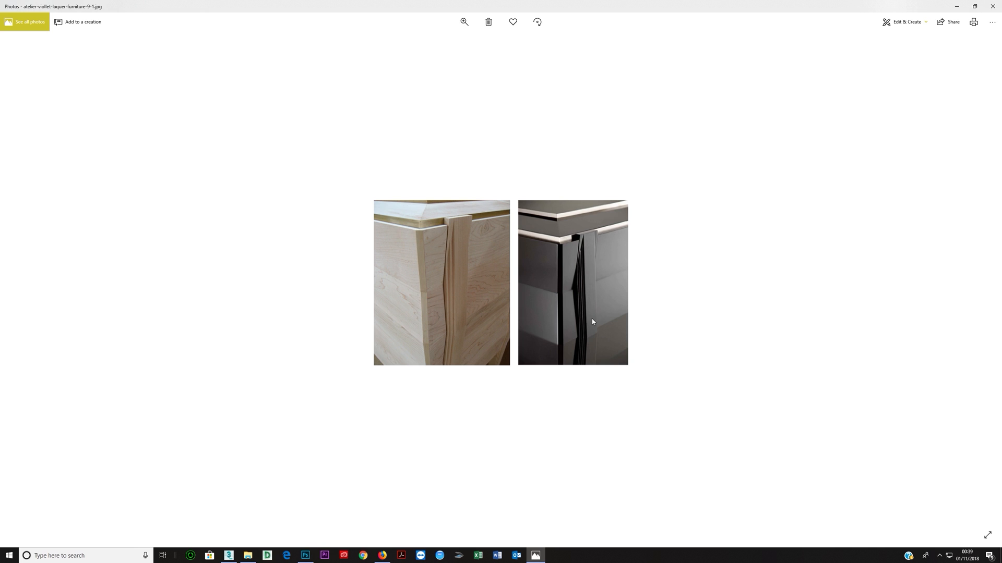
{"action": "mouse_move", "coordinate": [613, 283]}
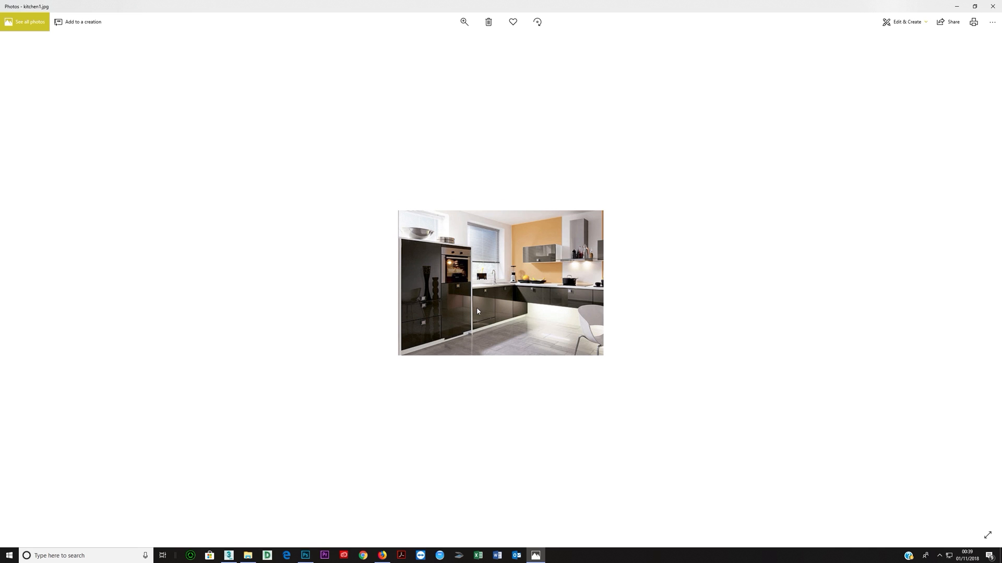
{"action": "mouse_move", "coordinate": [557, 310]}
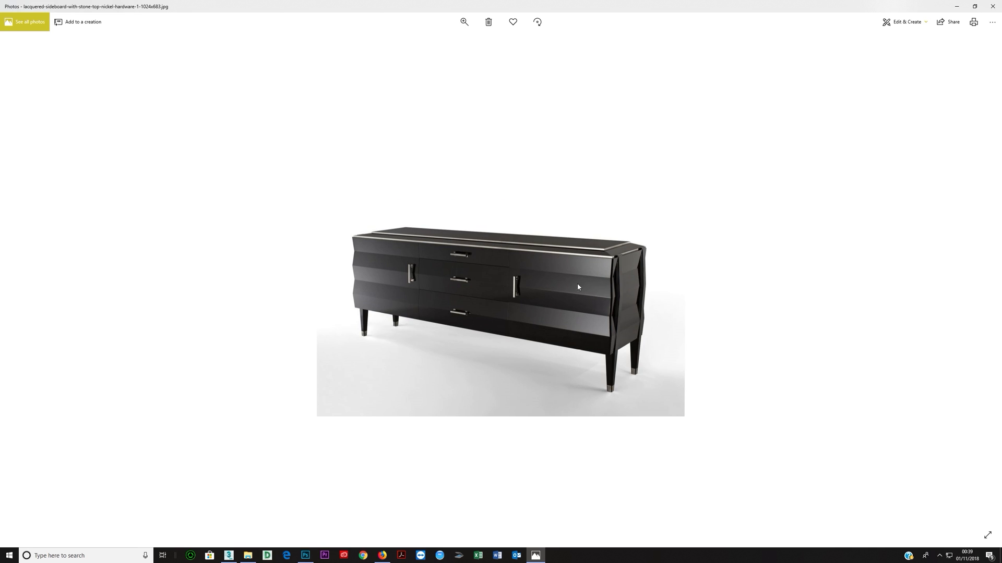
{"action": "mouse_move", "coordinate": [605, 290]}
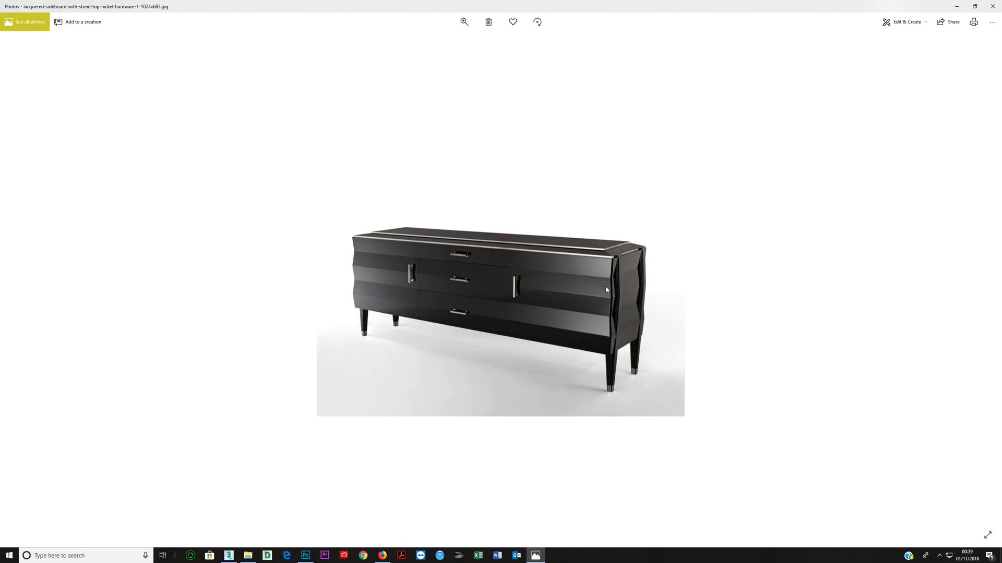
{"action": "mouse_move", "coordinate": [527, 312]}
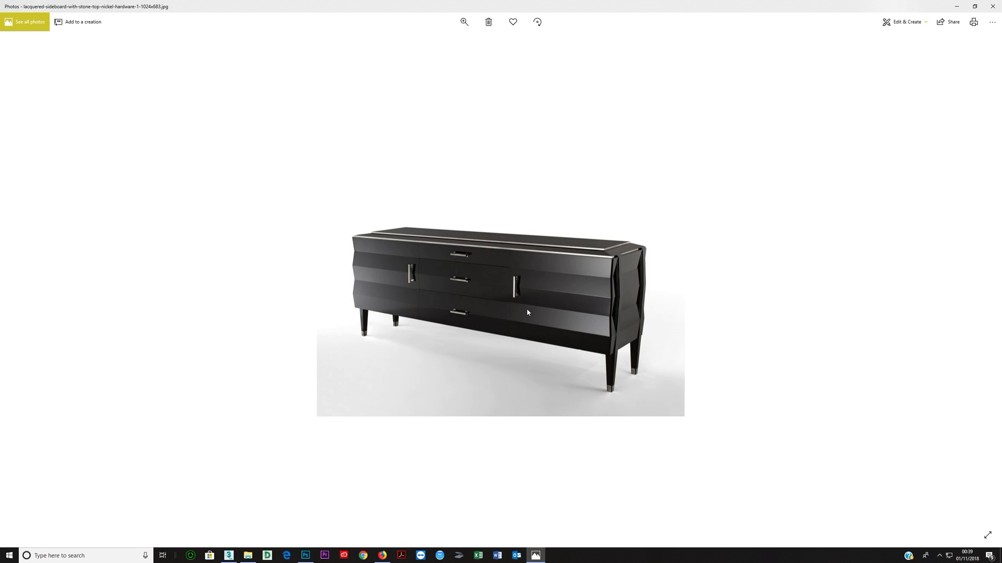
{"action": "mouse_move", "coordinate": [580, 325]}
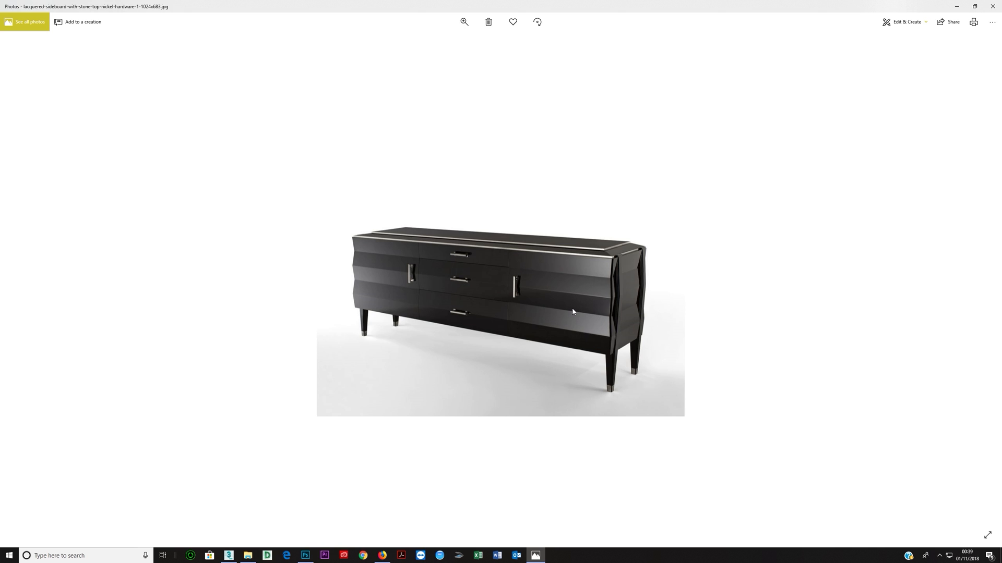
{"action": "mouse_move", "coordinate": [611, 325]}
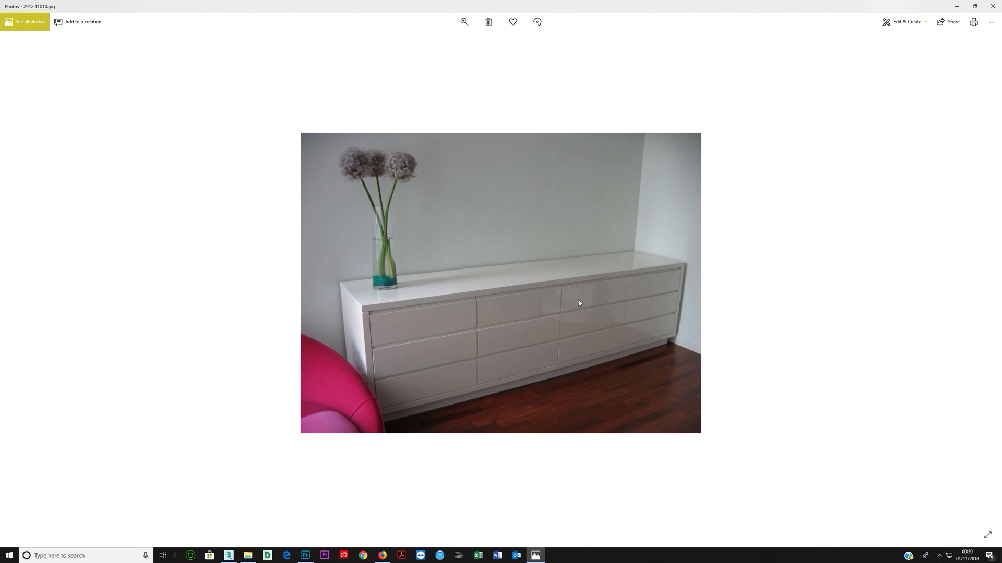
{"action": "mouse_move", "coordinate": [620, 293]}
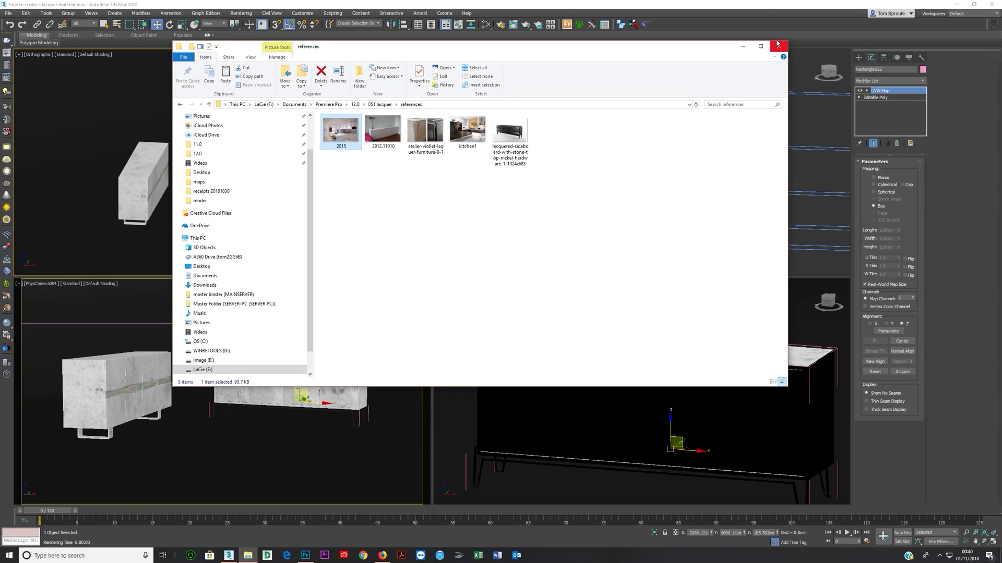
Close the references File Explorer window to return to the 3ds Max scene.
{"action": "left_click", "coordinate": [777, 46]}
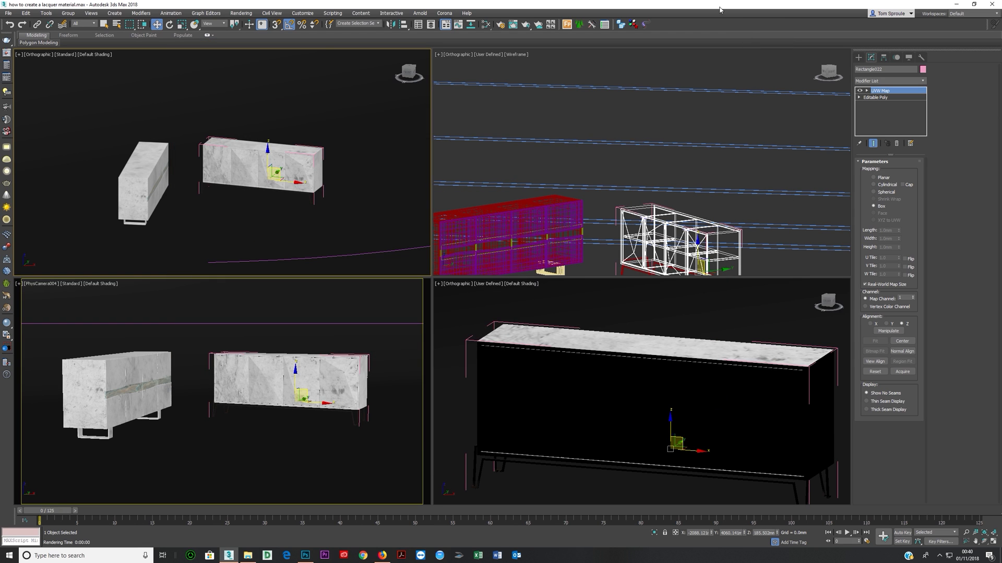
{"action": "mouse_move", "coordinate": [701, 294]}
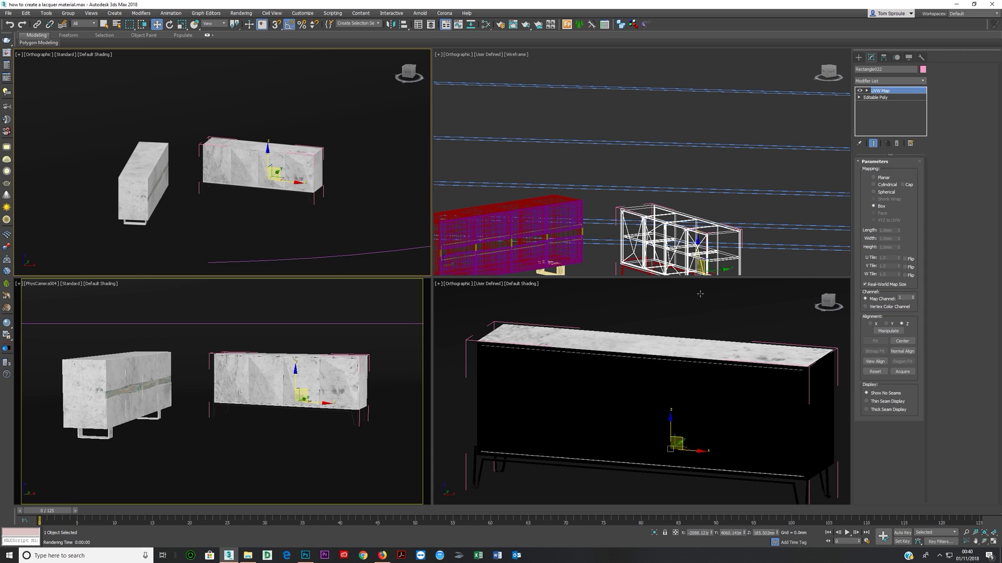